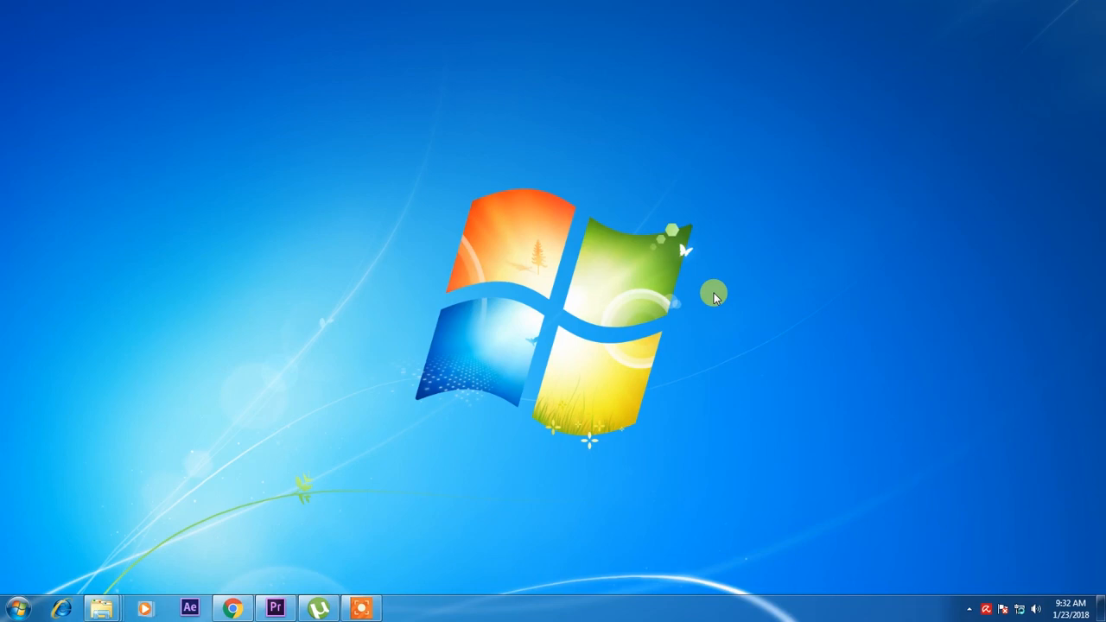
Refresh the desktop and open Computer so the Removable Disk (I:) AutoPlay prompt appears.
right_click(715, 298)
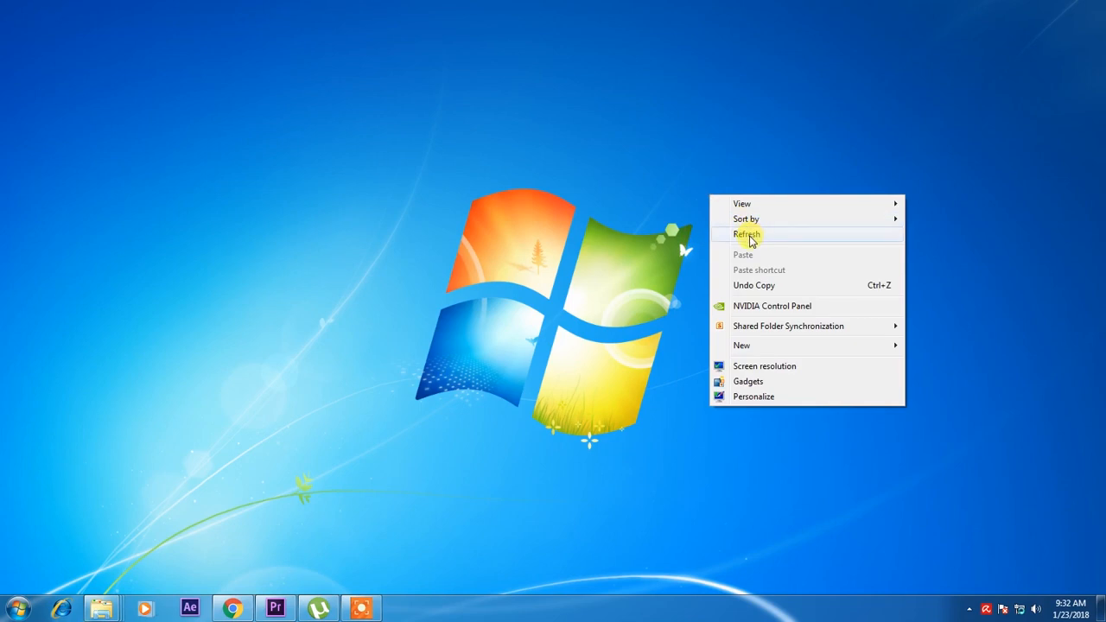
click(746, 234)
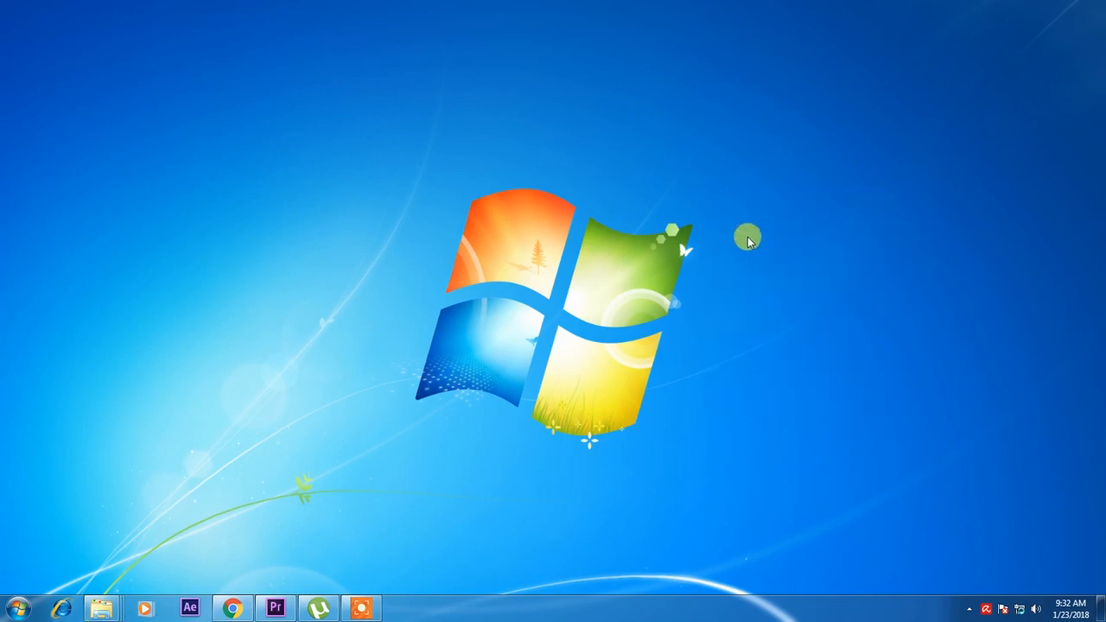
mouse_move(223, 445)
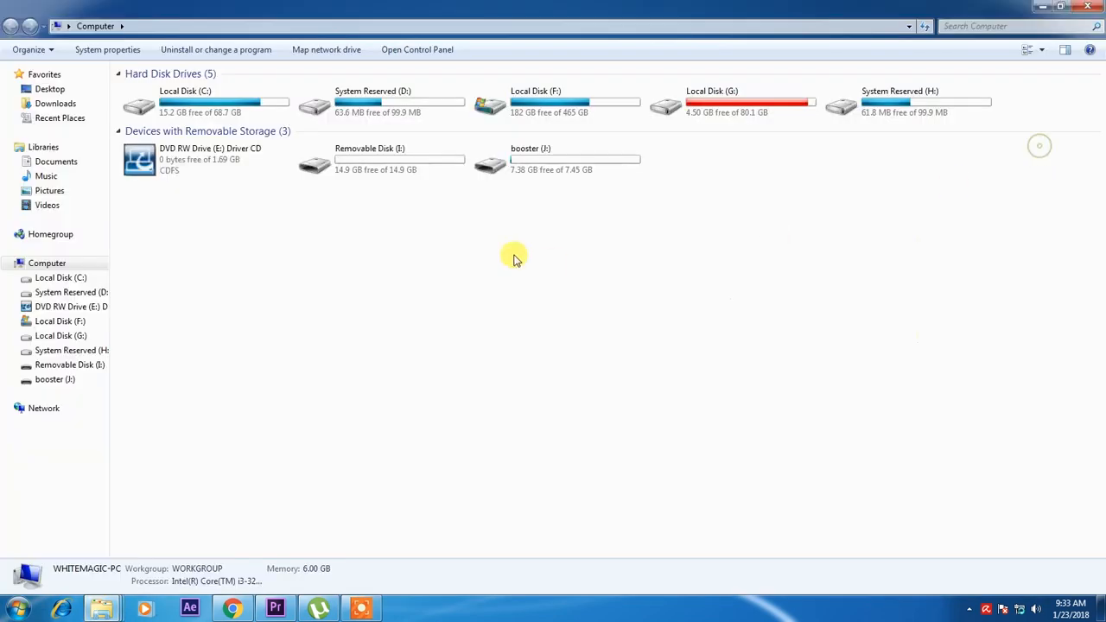
double_click(369, 160)
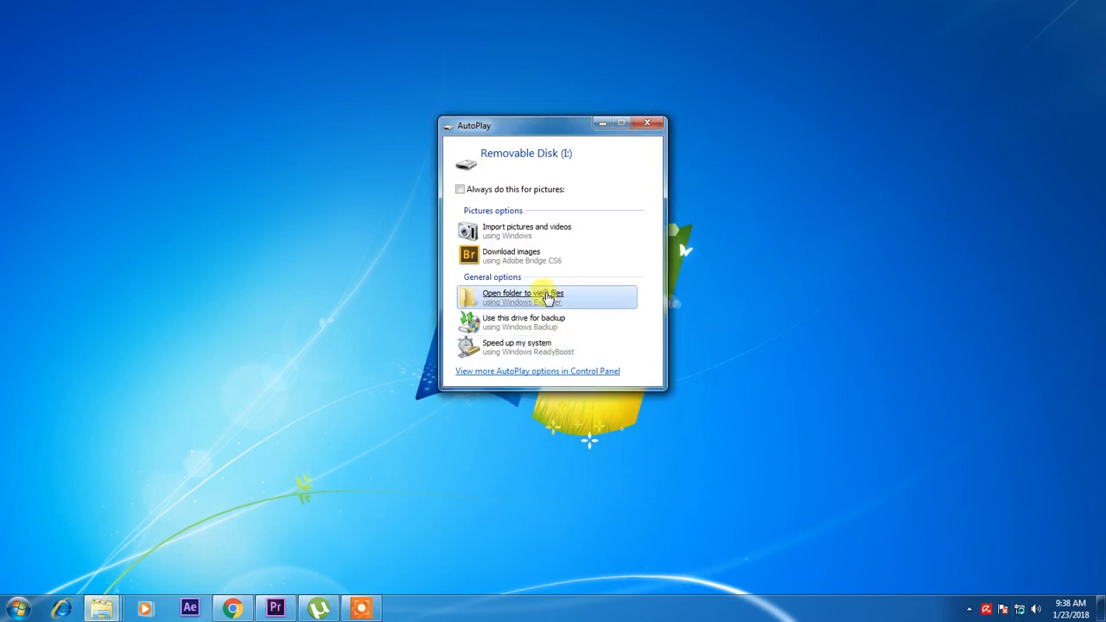
Browse into DCIM/100CANON on the removable disk and play the MVI_6260 and another MVI video.
click(524, 296)
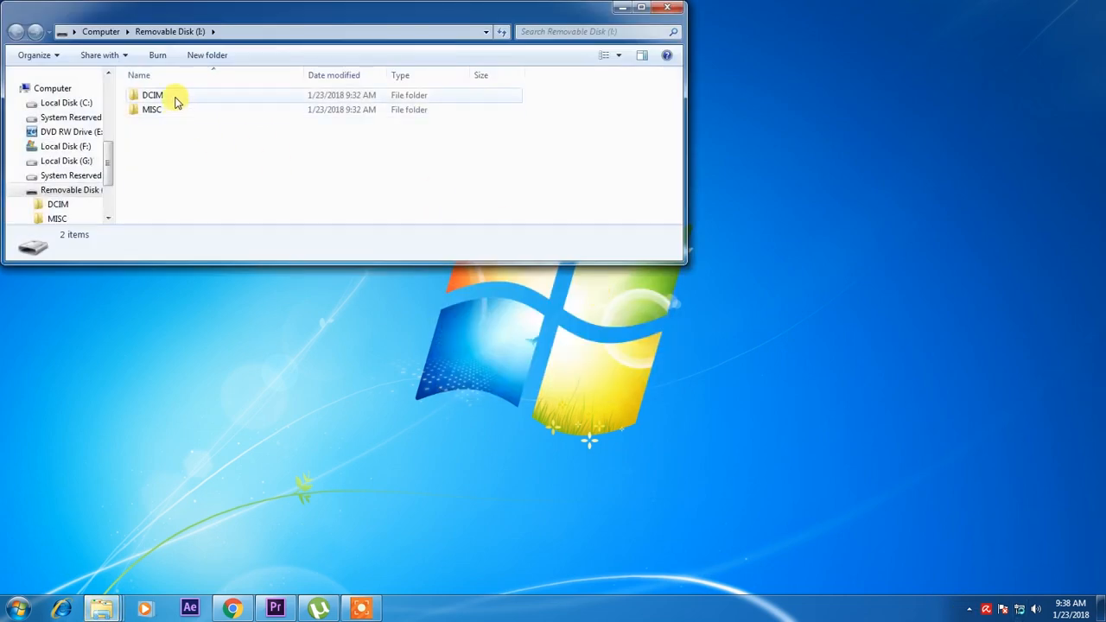
double_click(152, 94)
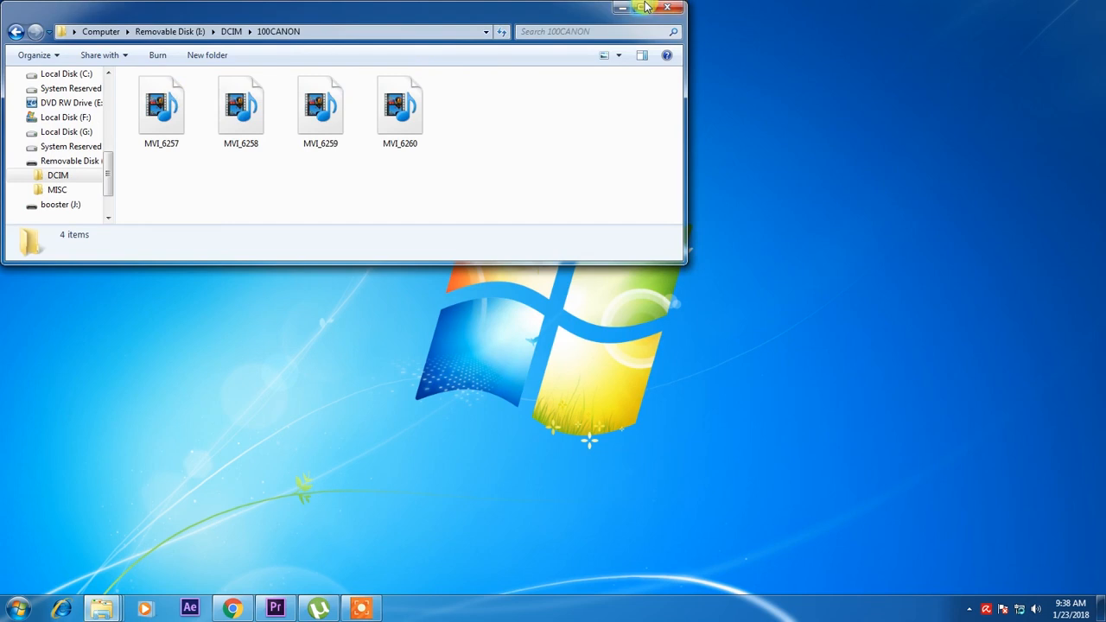
right_click(382, 99)
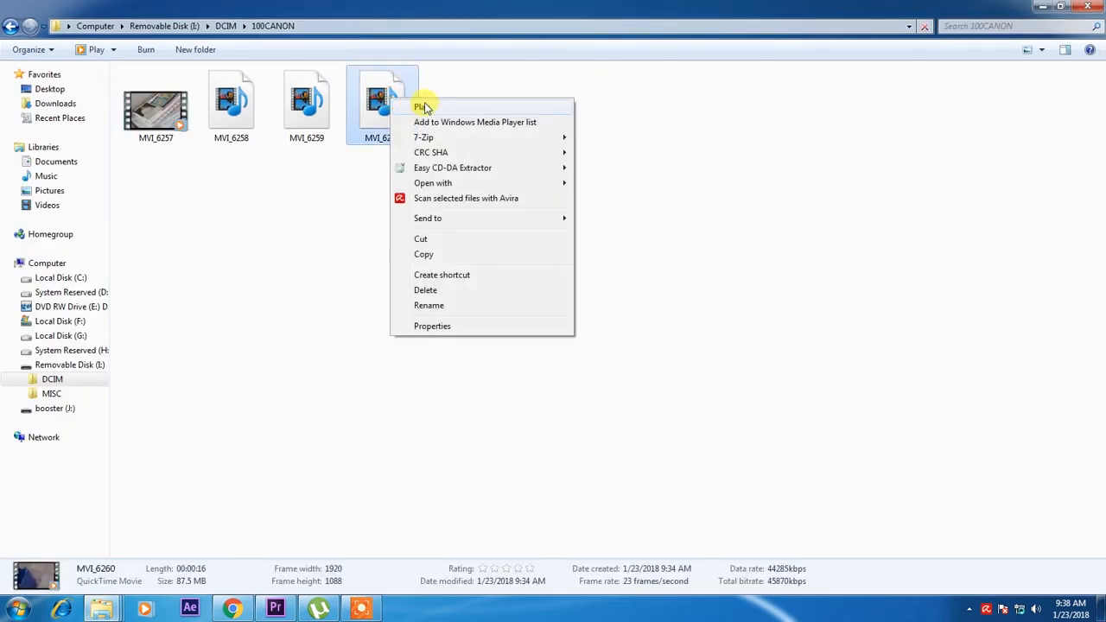
click(421, 107)
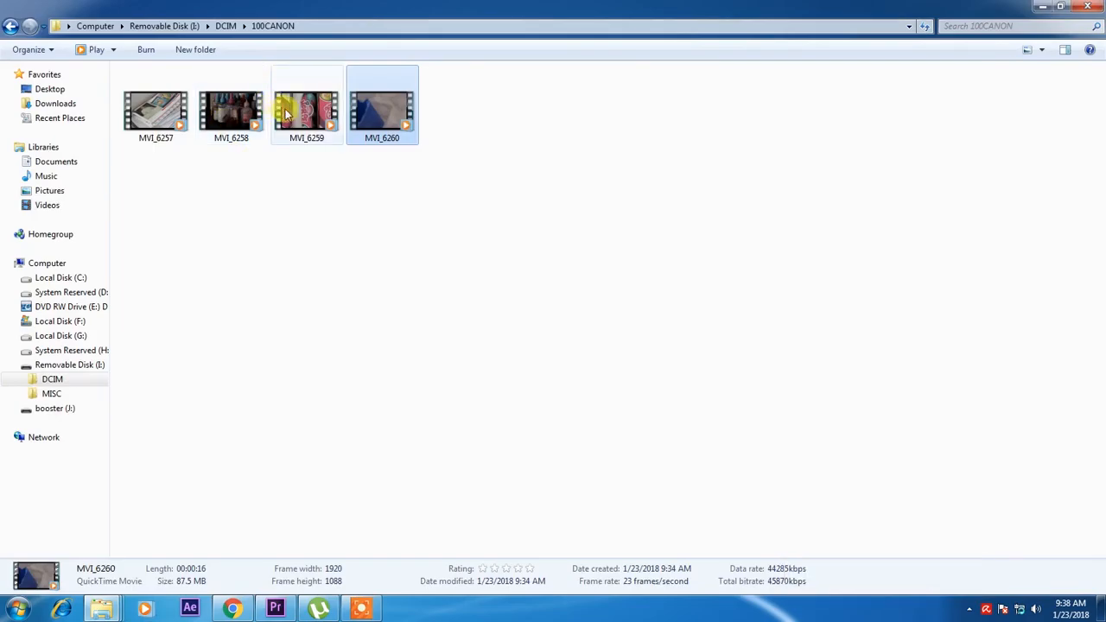
double_click(307, 110)
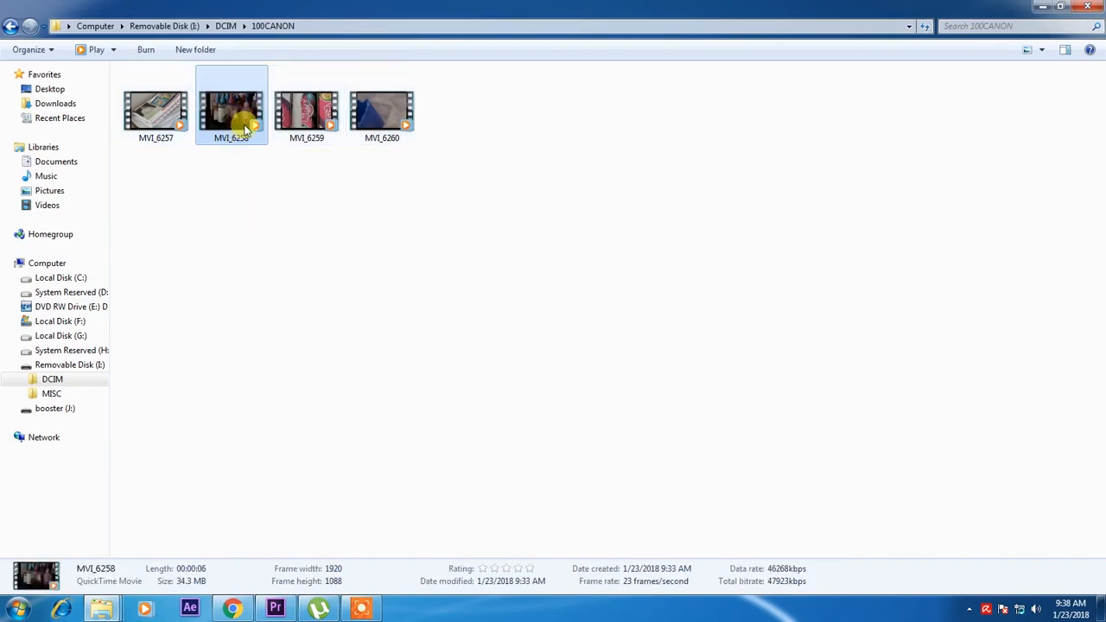
mouse_move(232, 112)
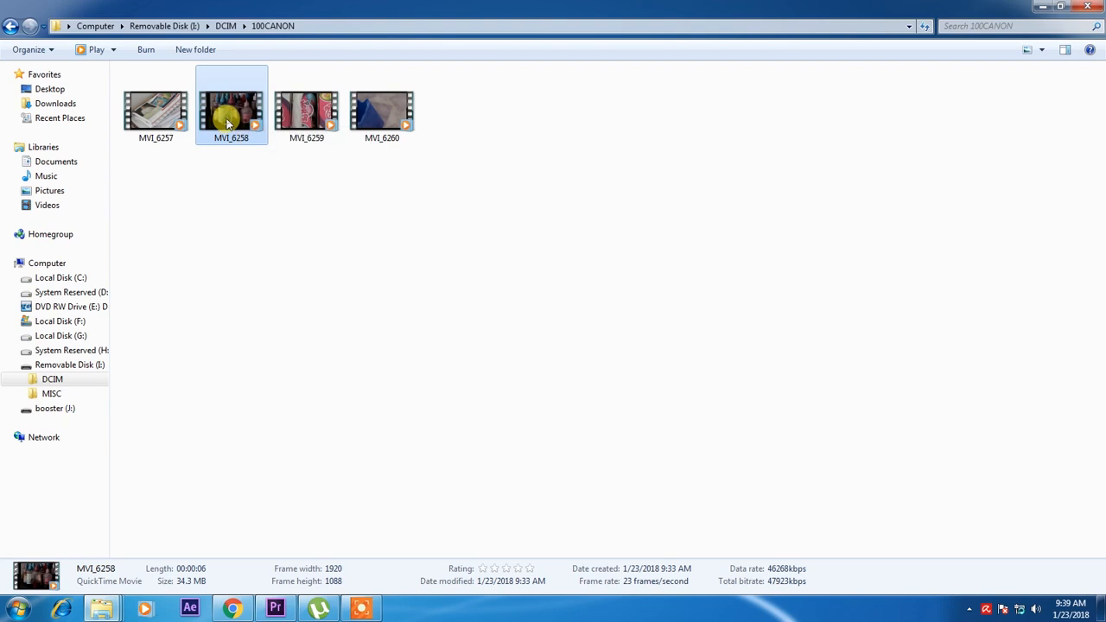
mouse_move(231, 116)
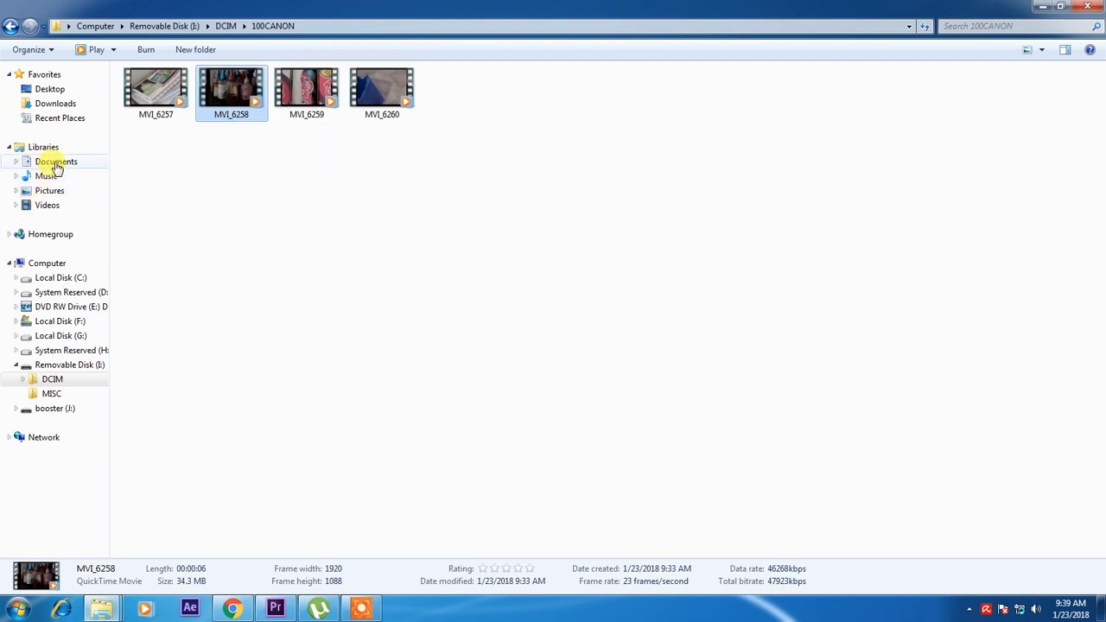
Keep MVI_6258 in the Music library and permanently delete MVI_6257, MVI_6259 and MVI_6260.
click(55, 162)
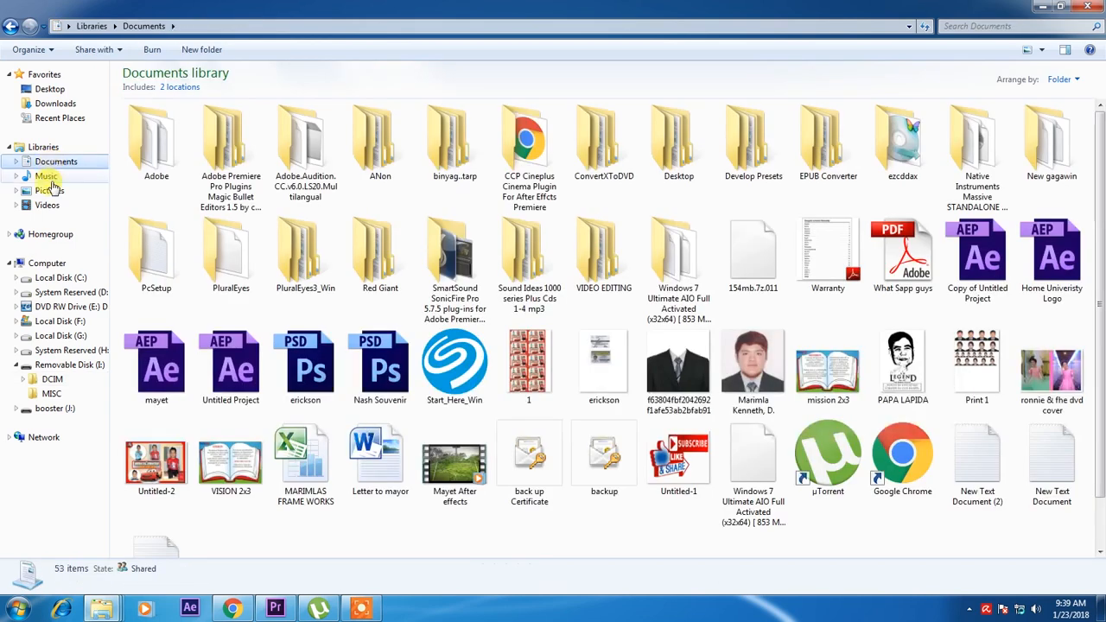
click(47, 175)
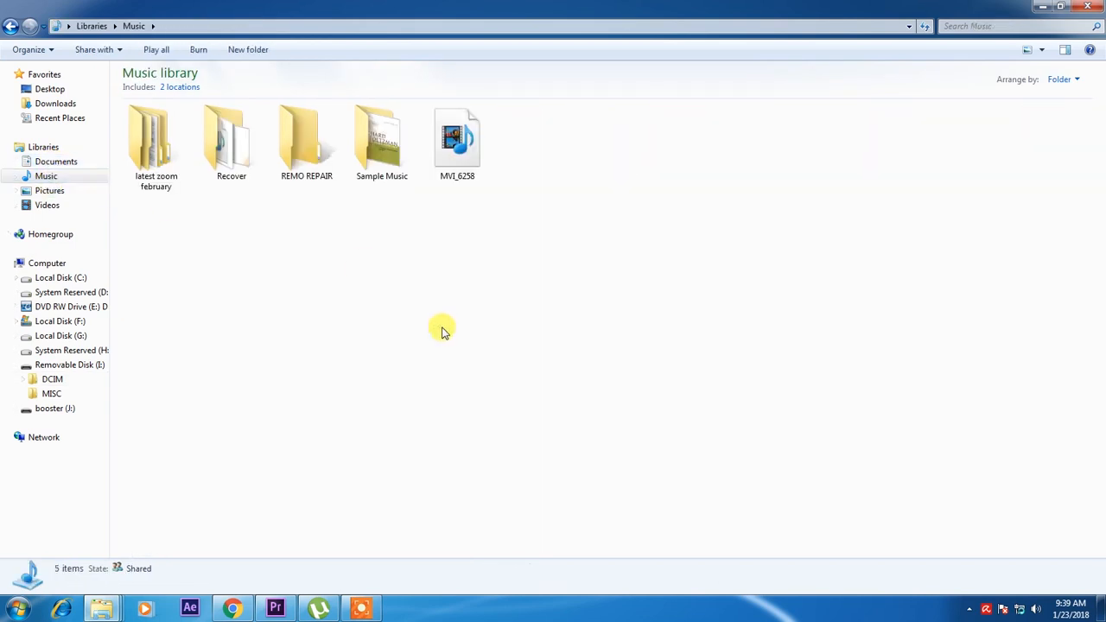
click(457, 143)
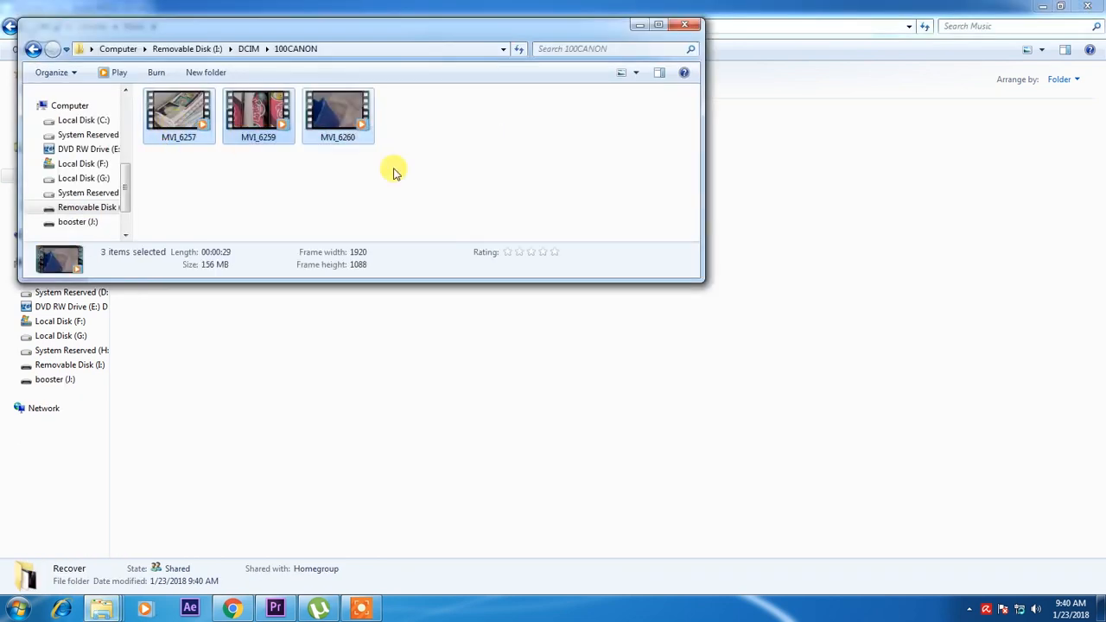
mouse_move(447, 198)
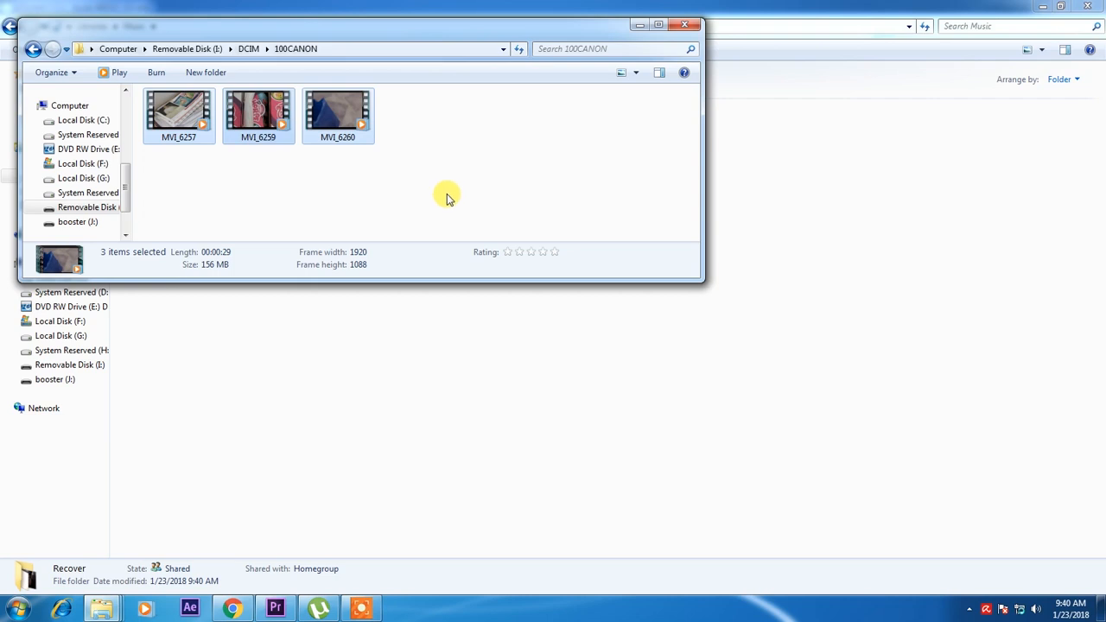
key(Delete)
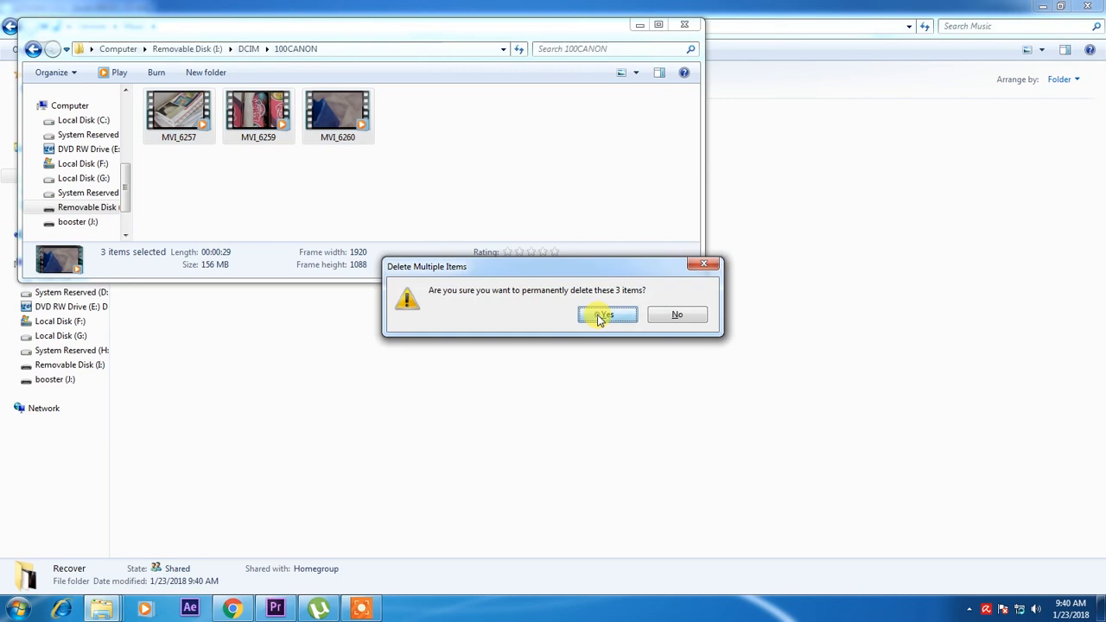
click(605, 314)
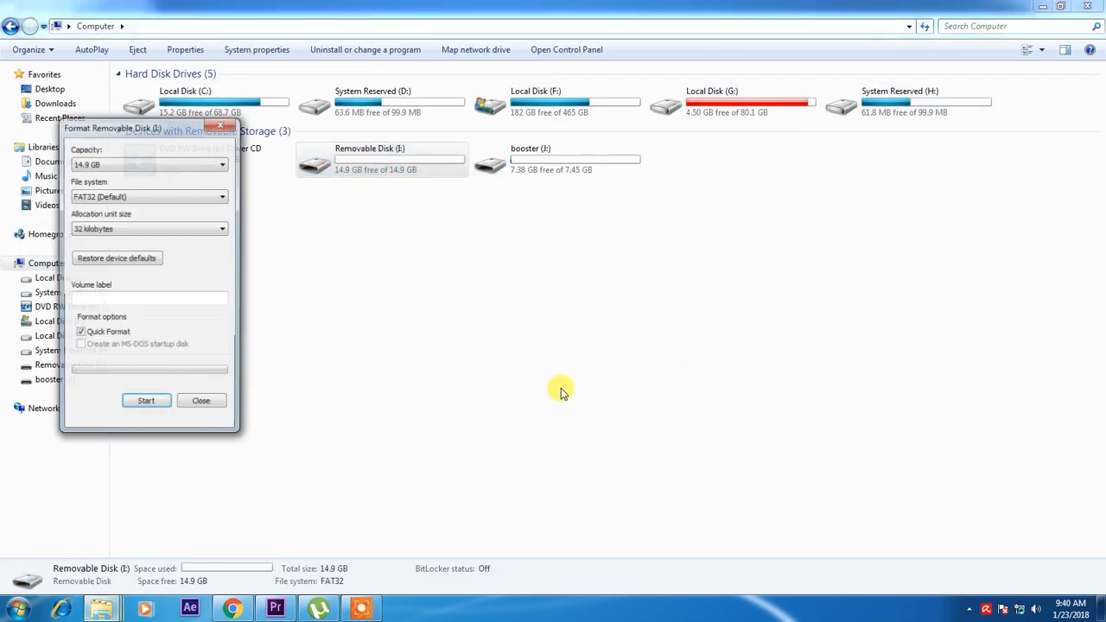
Quick-format Removable Disk (I:) as FAT32, accepting the erase and in-use warnings.
click(147, 400)
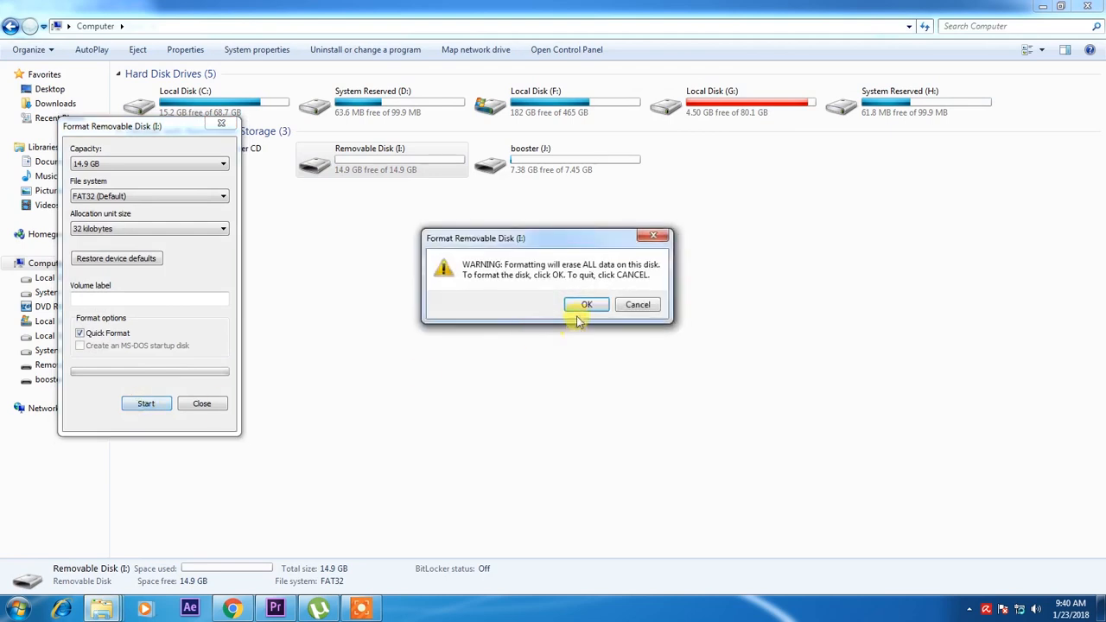
click(586, 304)
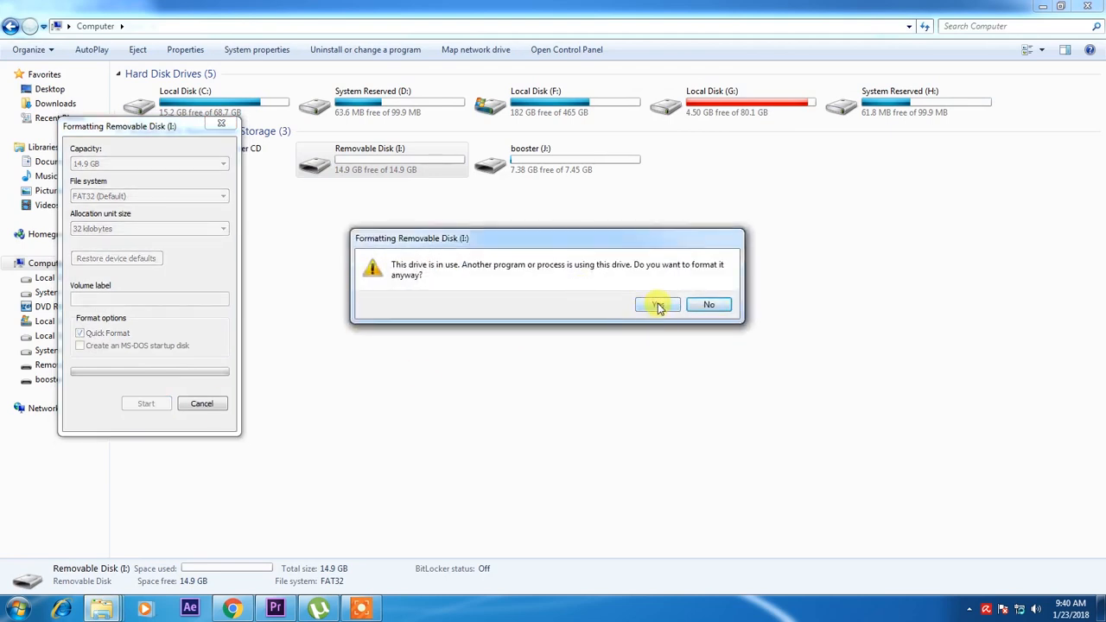
click(656, 304)
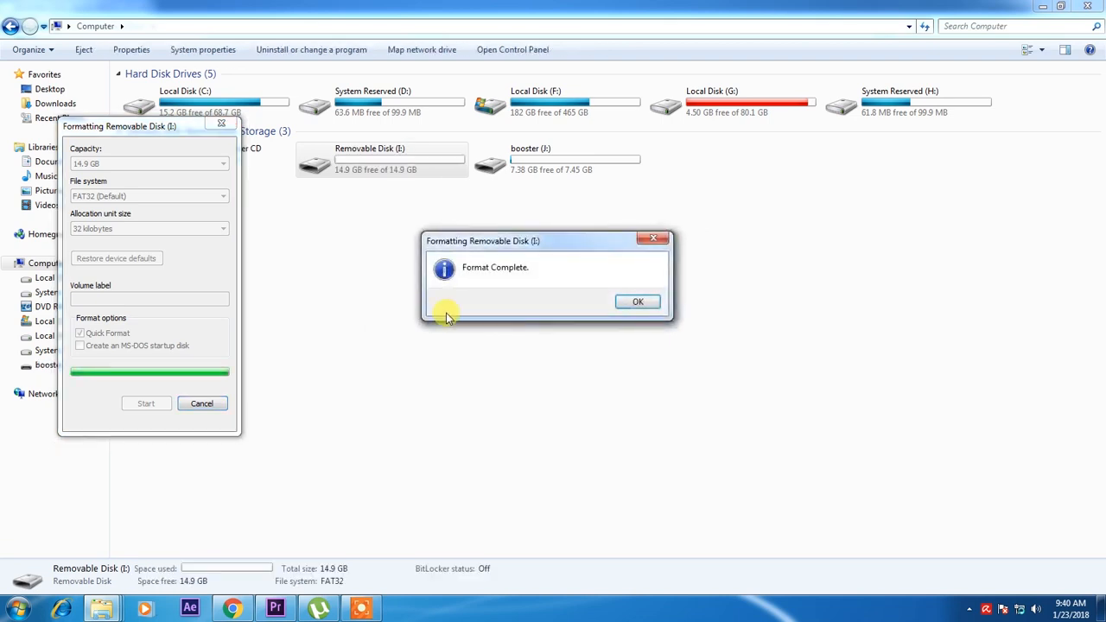
click(637, 301)
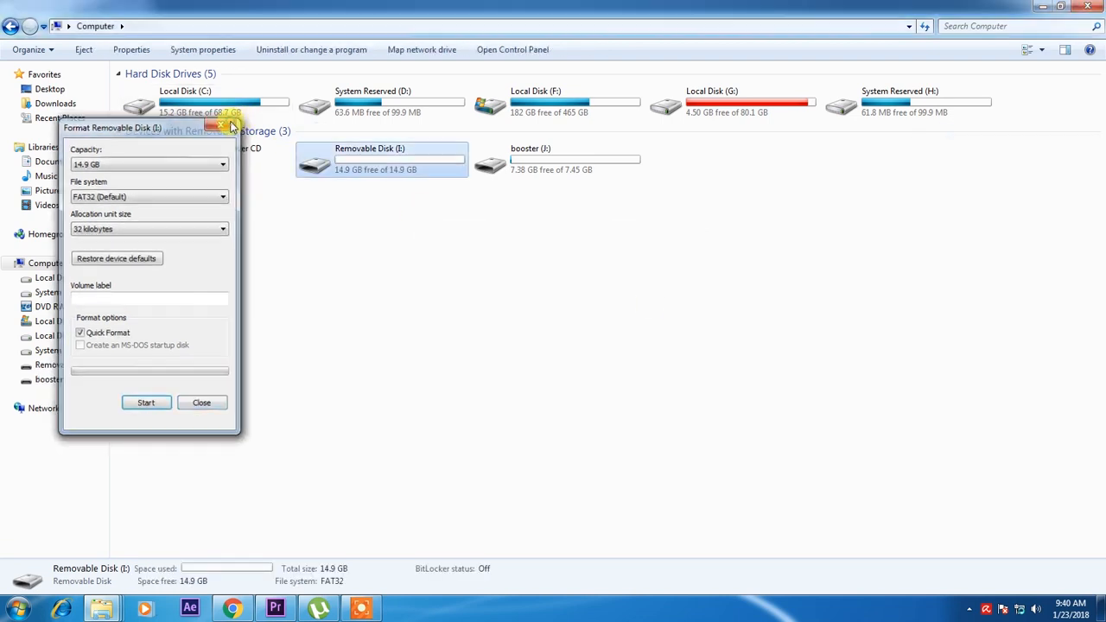
click(15, 608)
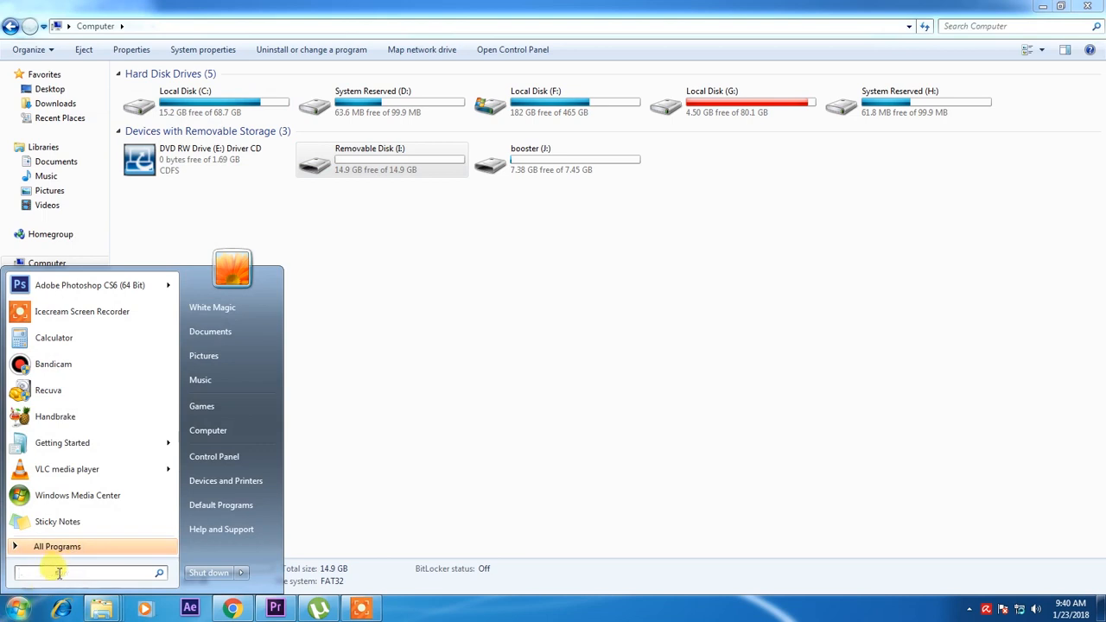
Launch Recuva and set its wizard to look for video files on Removable Disk (I:).
text(recuv)
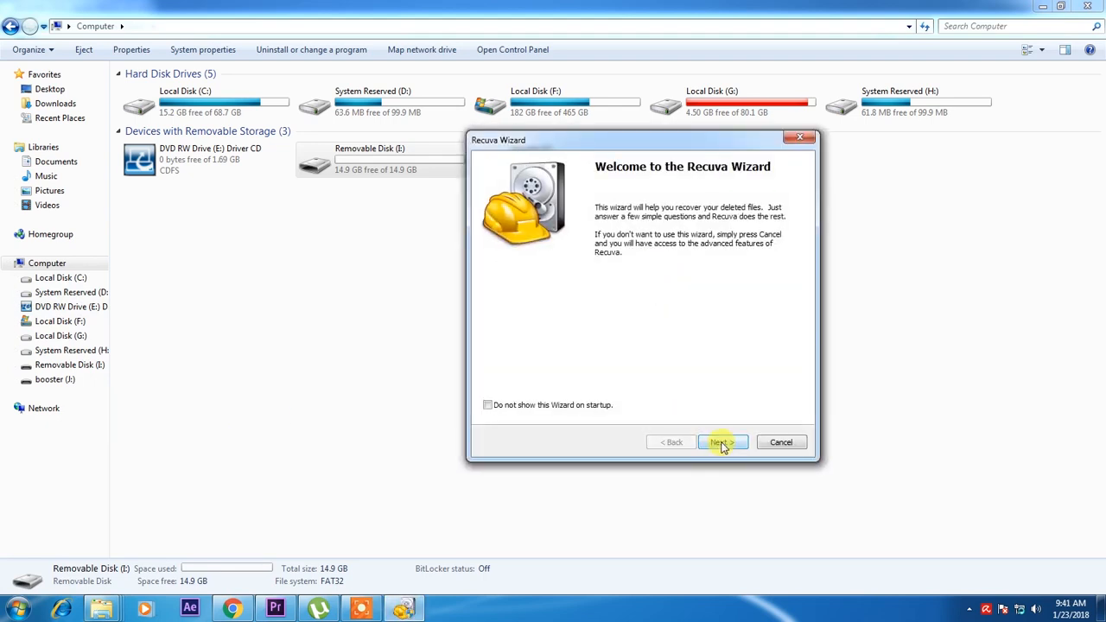
click(723, 442)
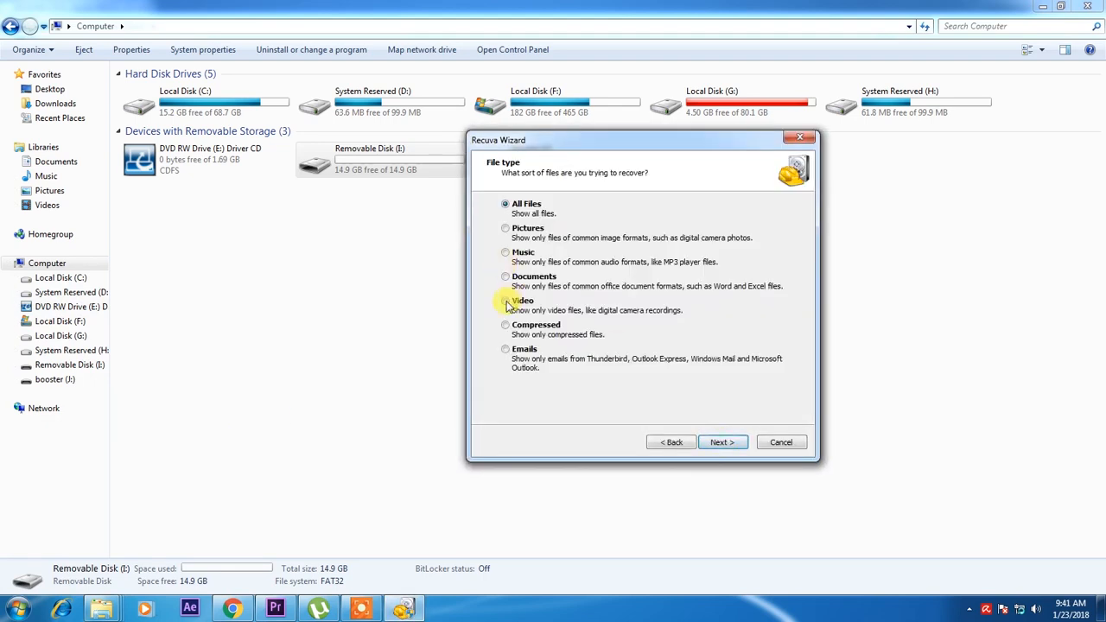
click(506, 300)
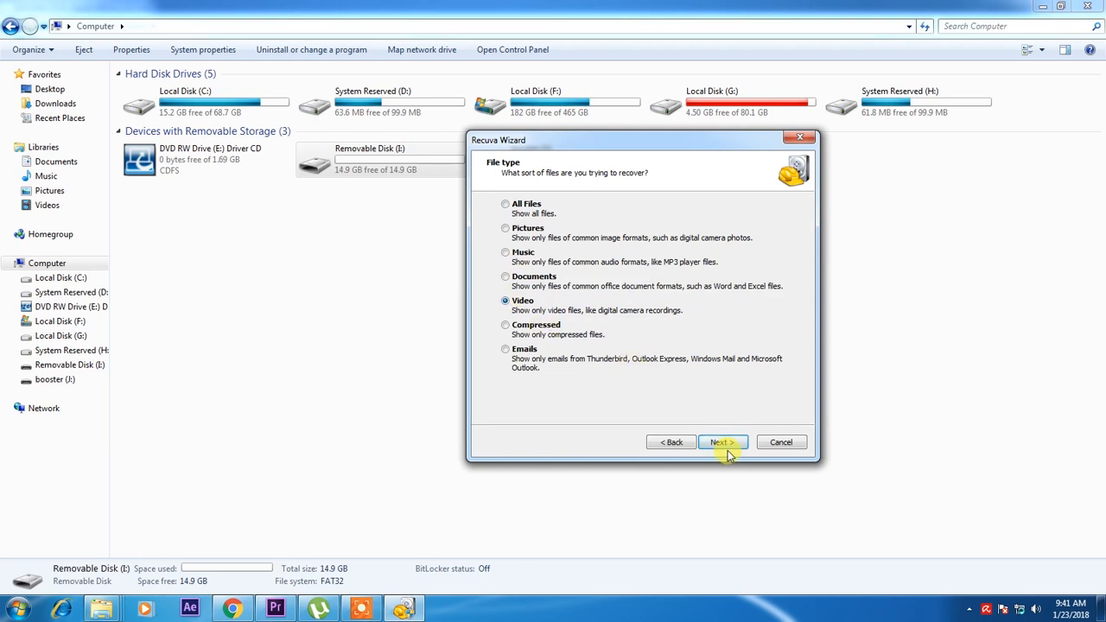
click(722, 442)
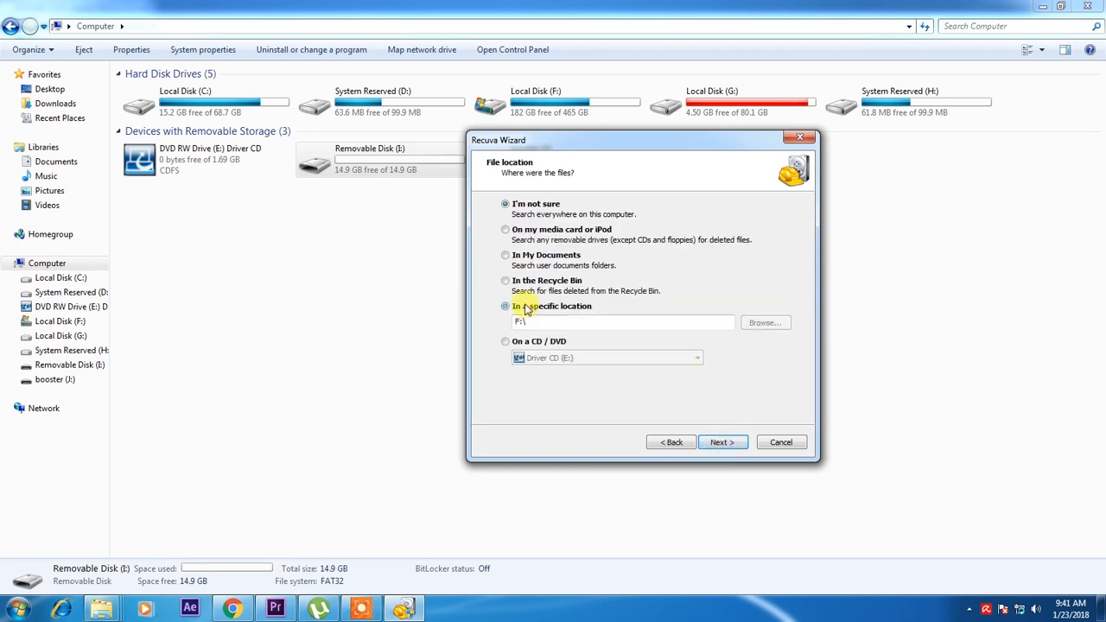
click(764, 323)
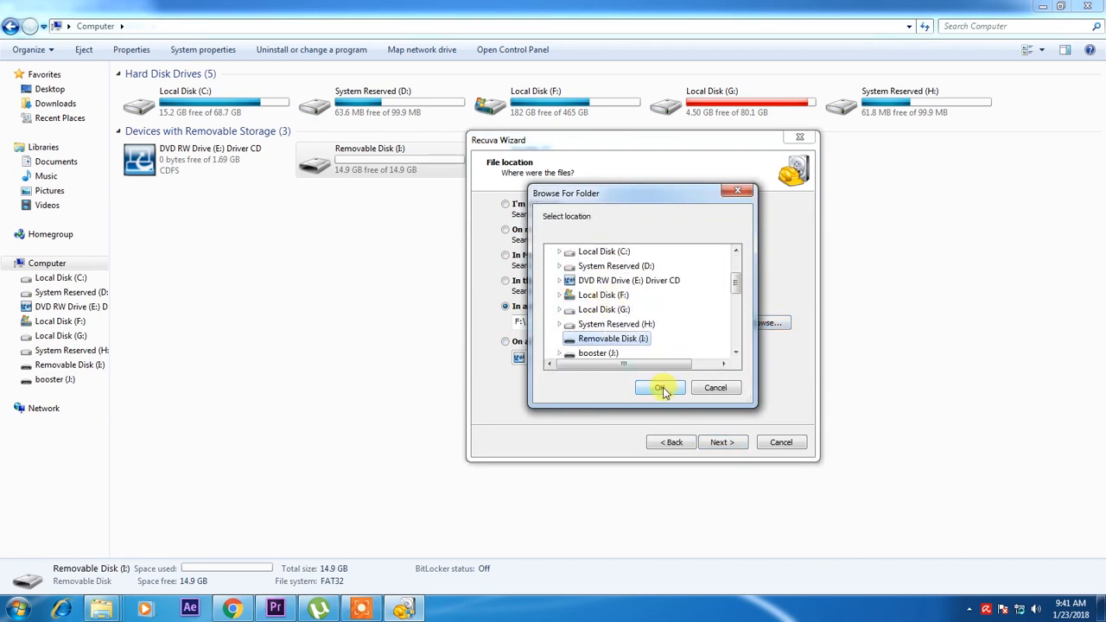
click(659, 387)
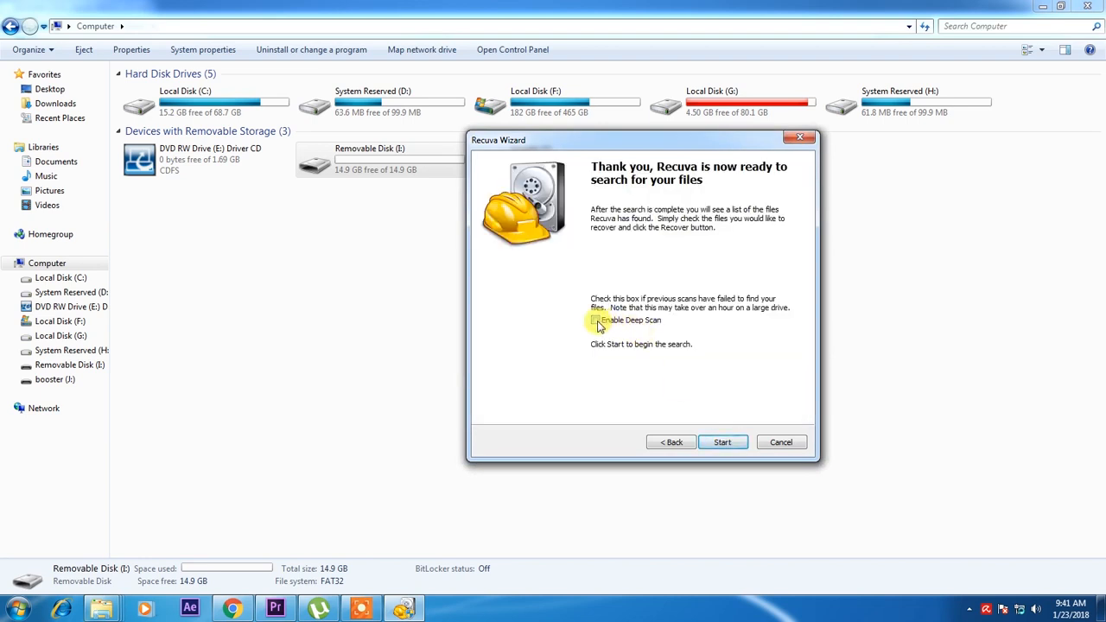
Start the deep scan of the removable disk for deleted videos.
click(722, 441)
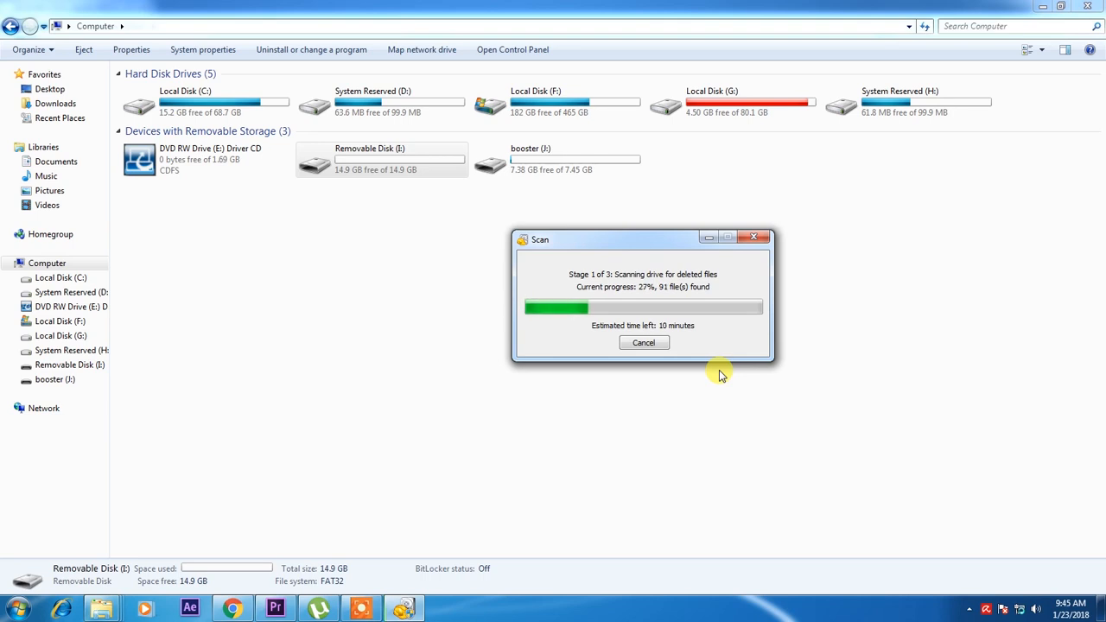
mouse_move(525, 387)
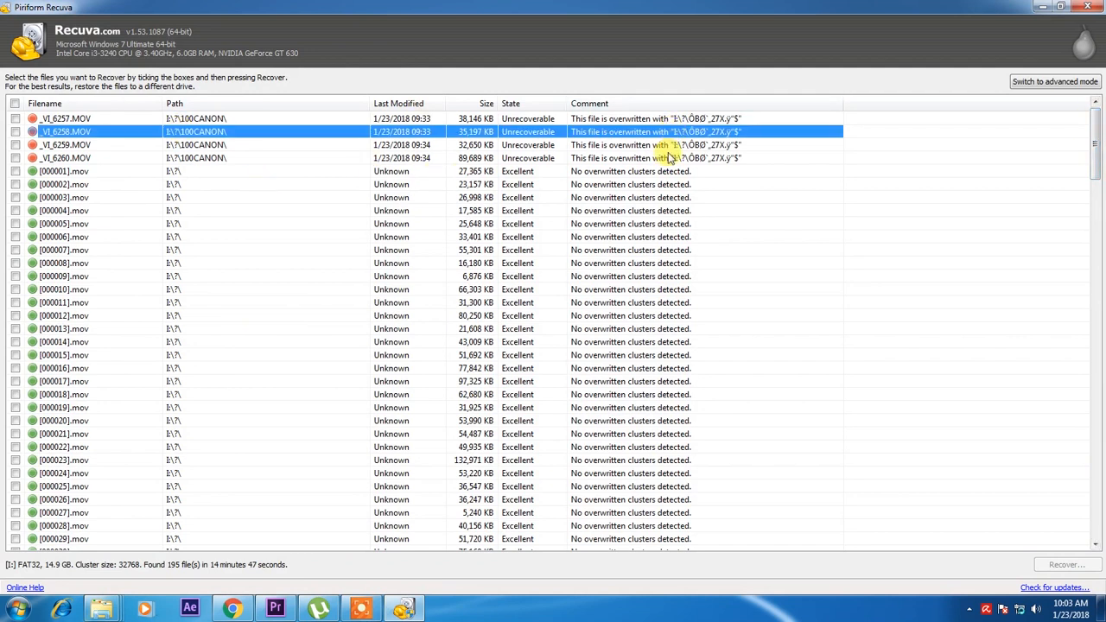
Tick _VI_6257.MOV through _VI_6260.MOV in the scan results for recovery.
click(65, 158)
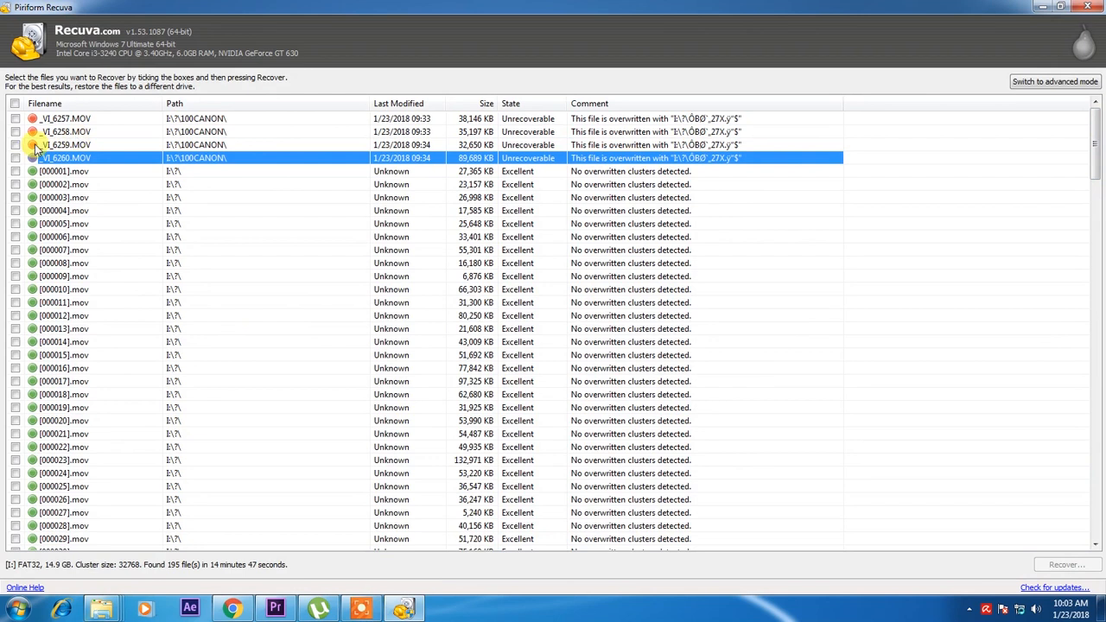
click(15, 157)
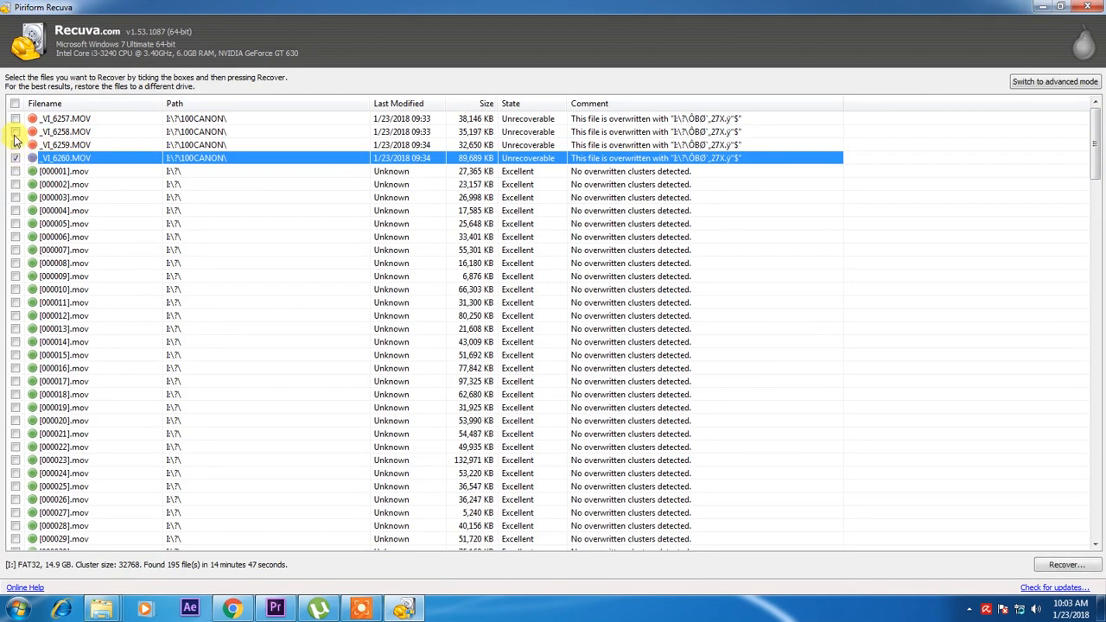
click(15, 132)
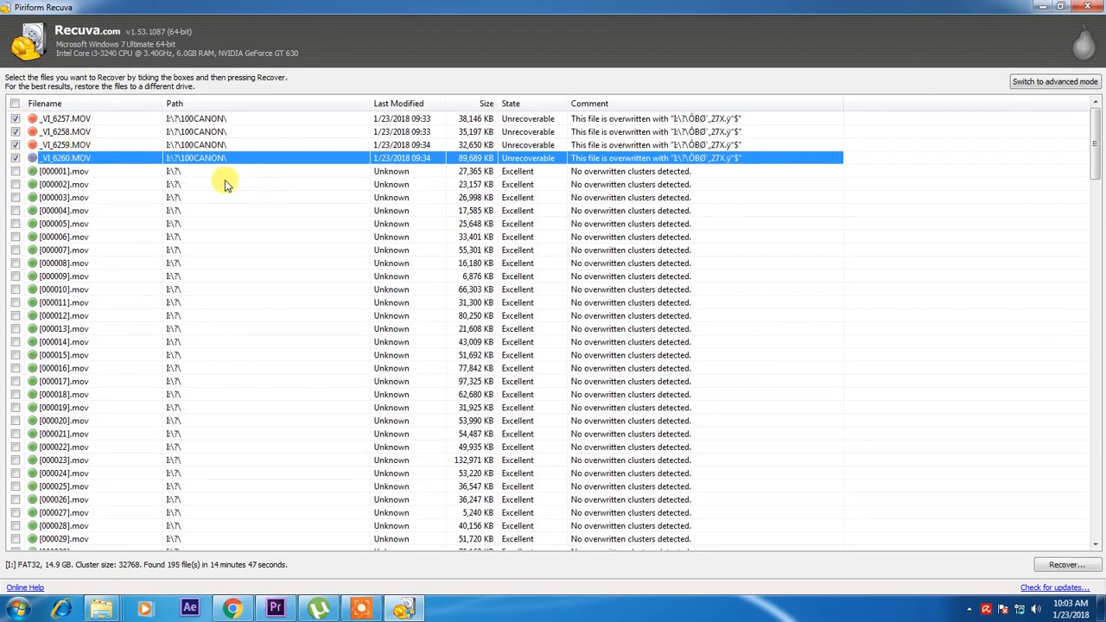
mouse_move(232, 197)
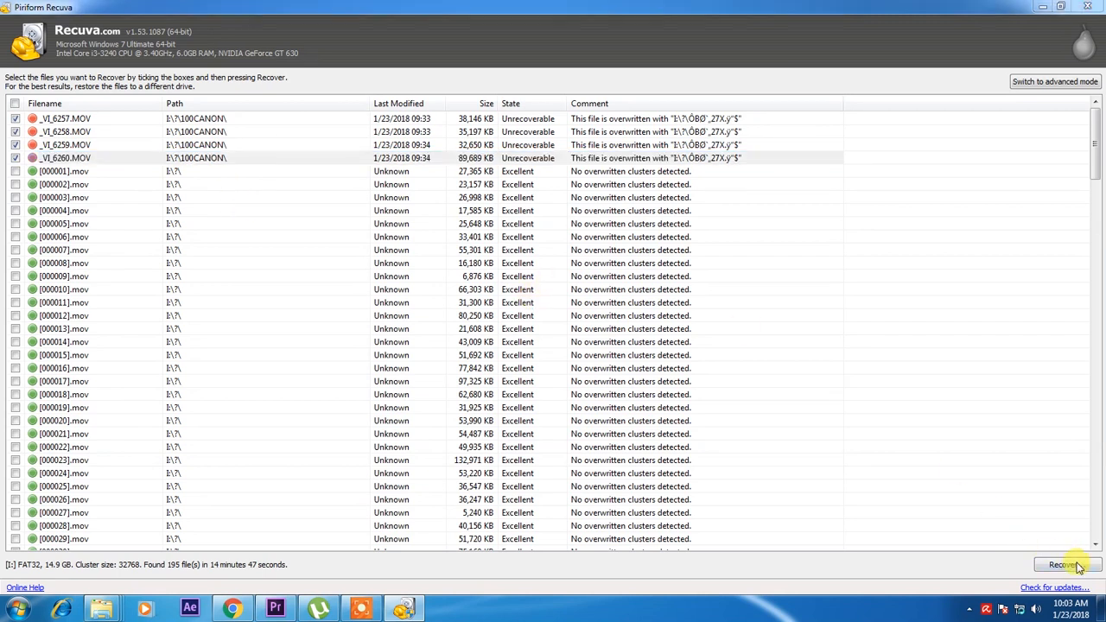
Recover the marked videos into a new RECOVERED folder created inside My Music.
click(1062, 564)
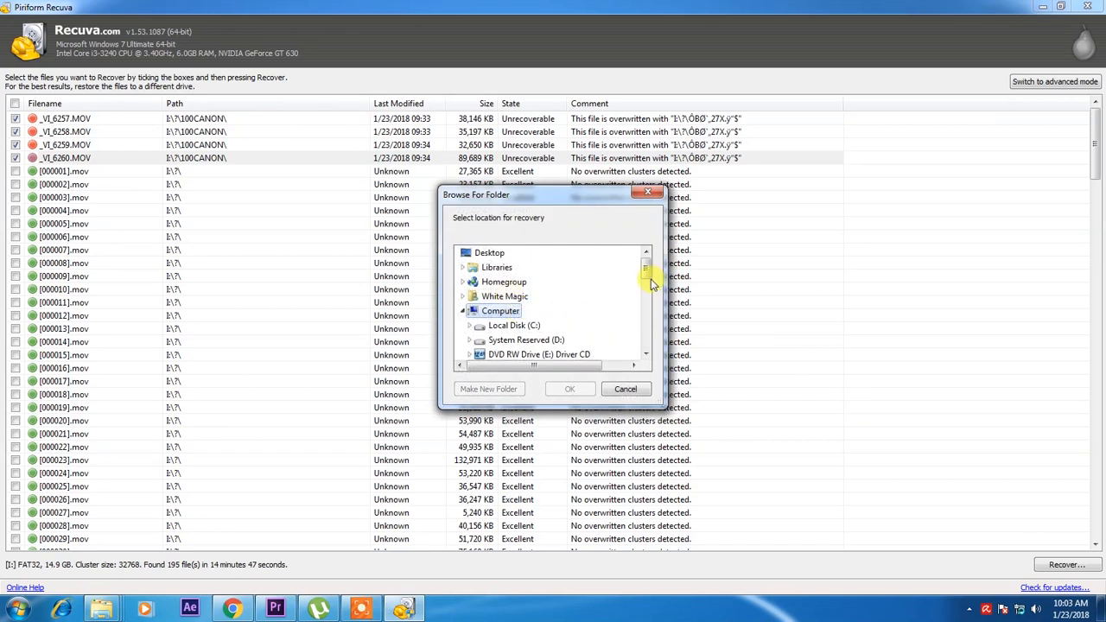
scroll(down, 3)
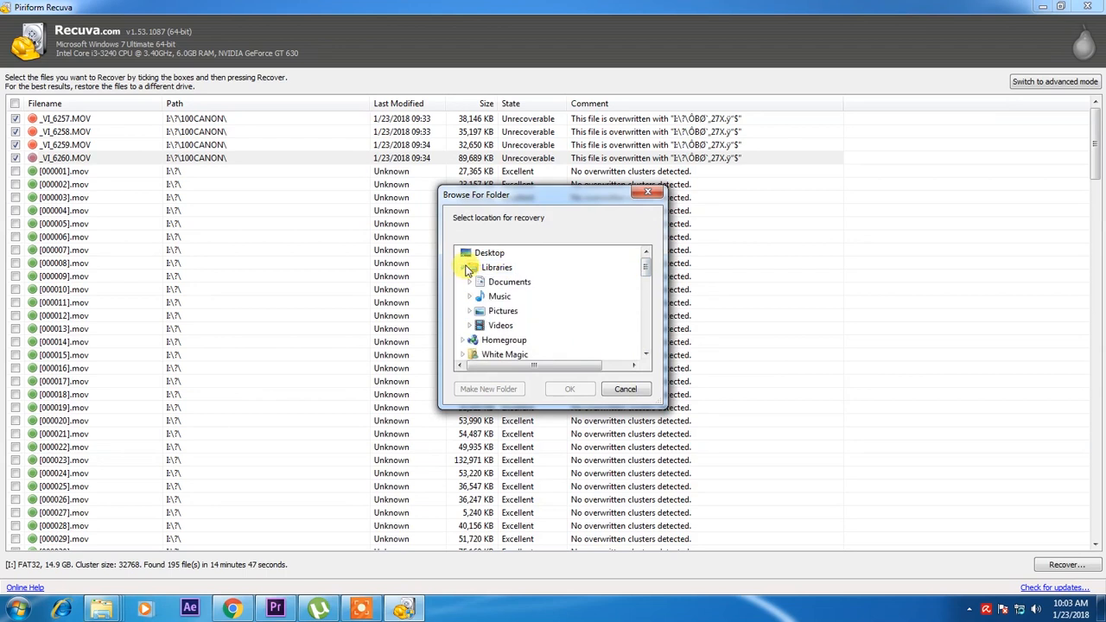
click(469, 296)
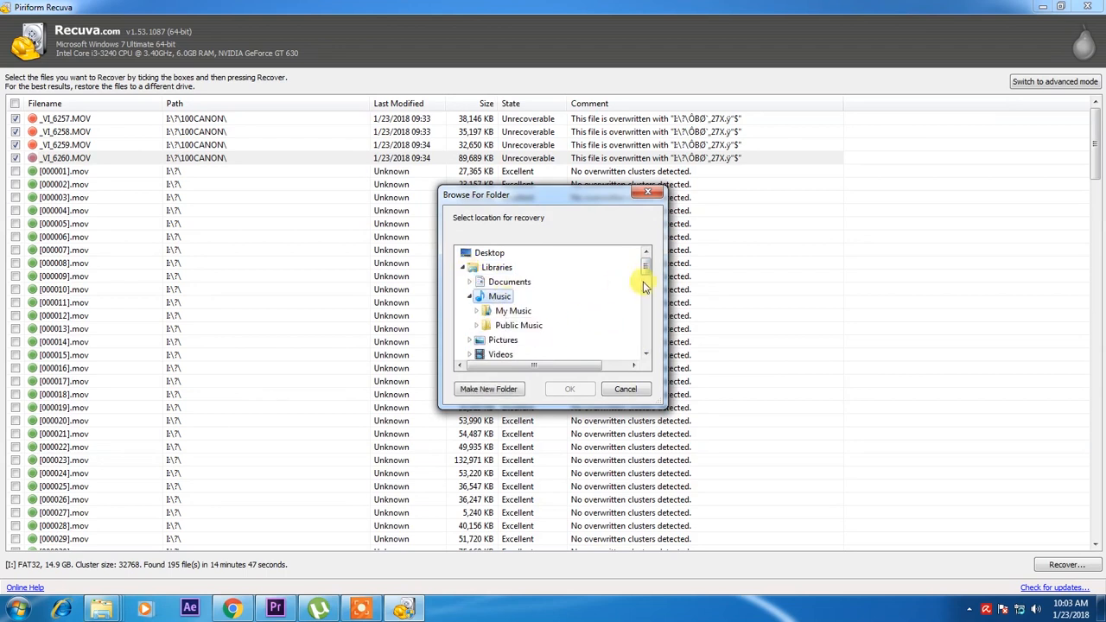
scroll(down, 3)
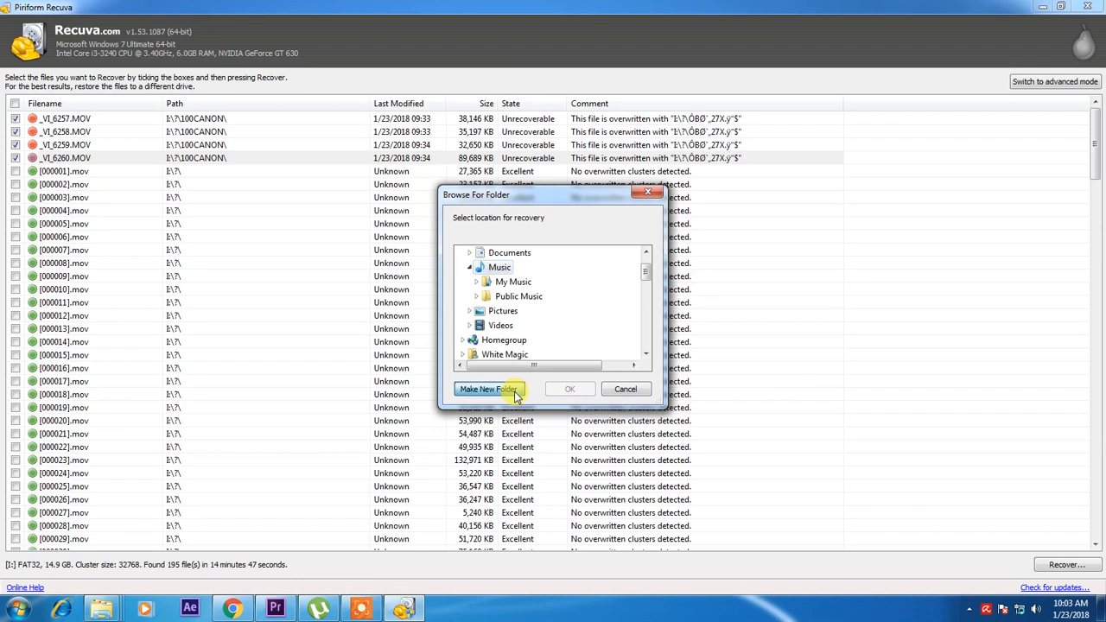
click(489, 389)
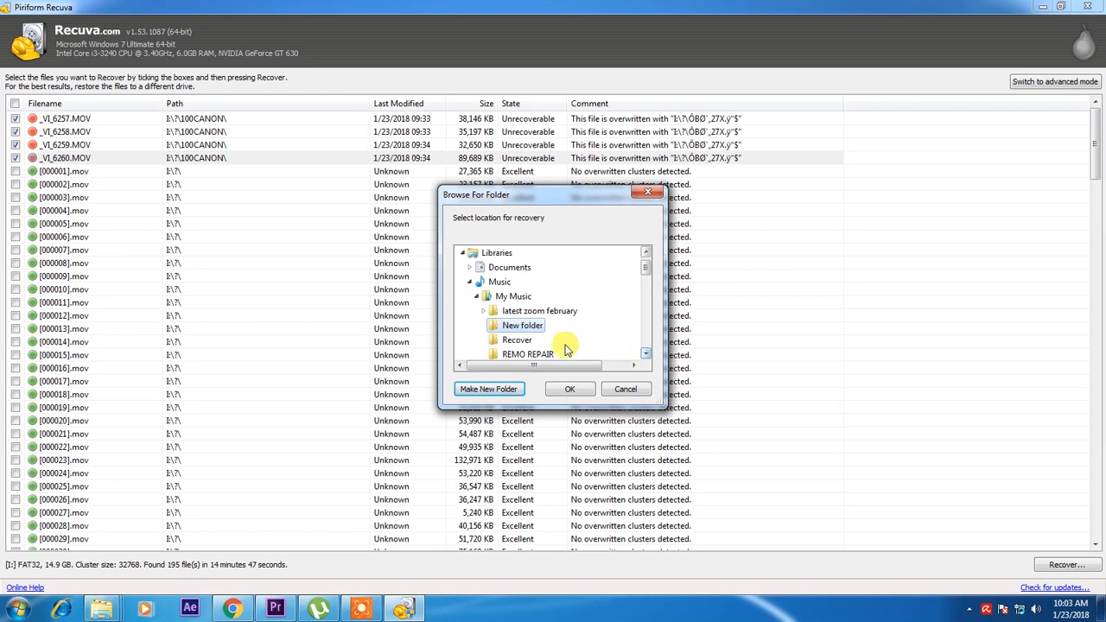
double_click(521, 325)
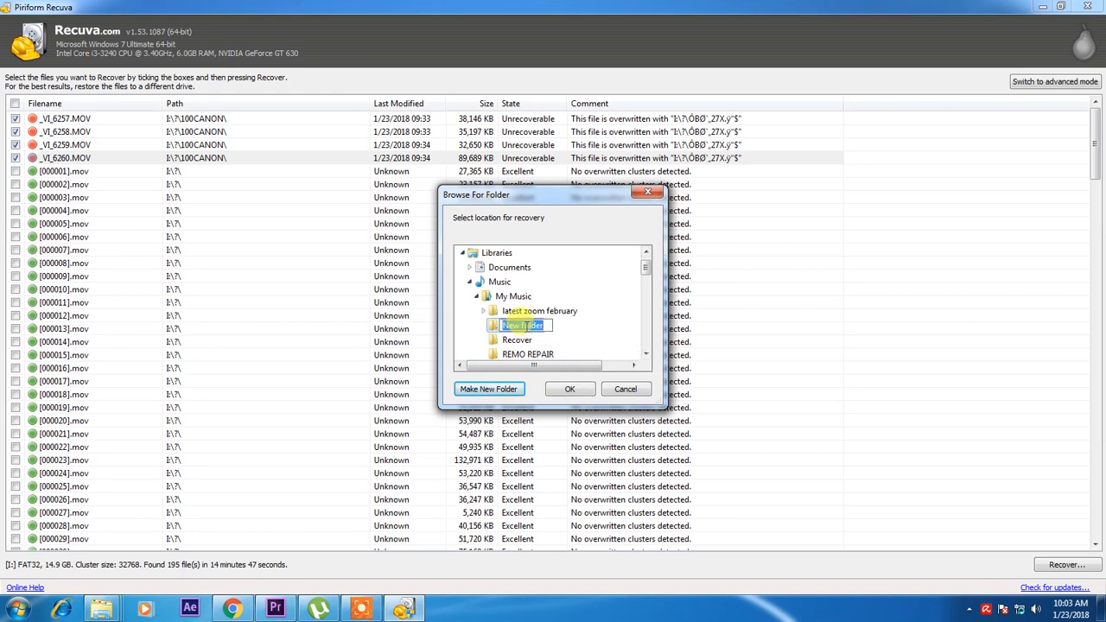
text(RECOVERED)
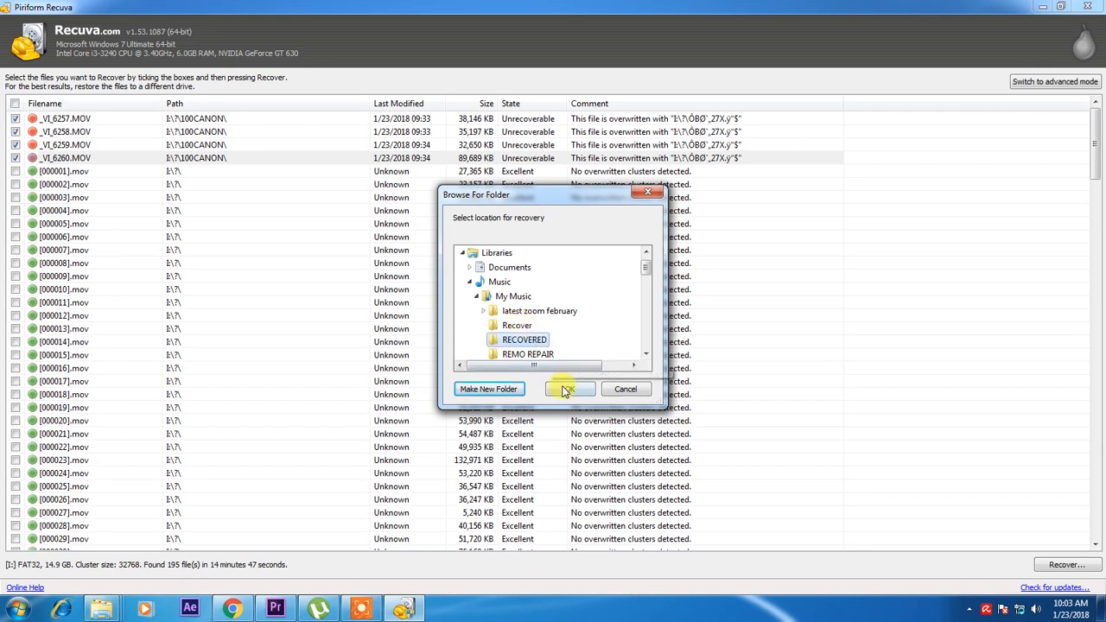
click(570, 389)
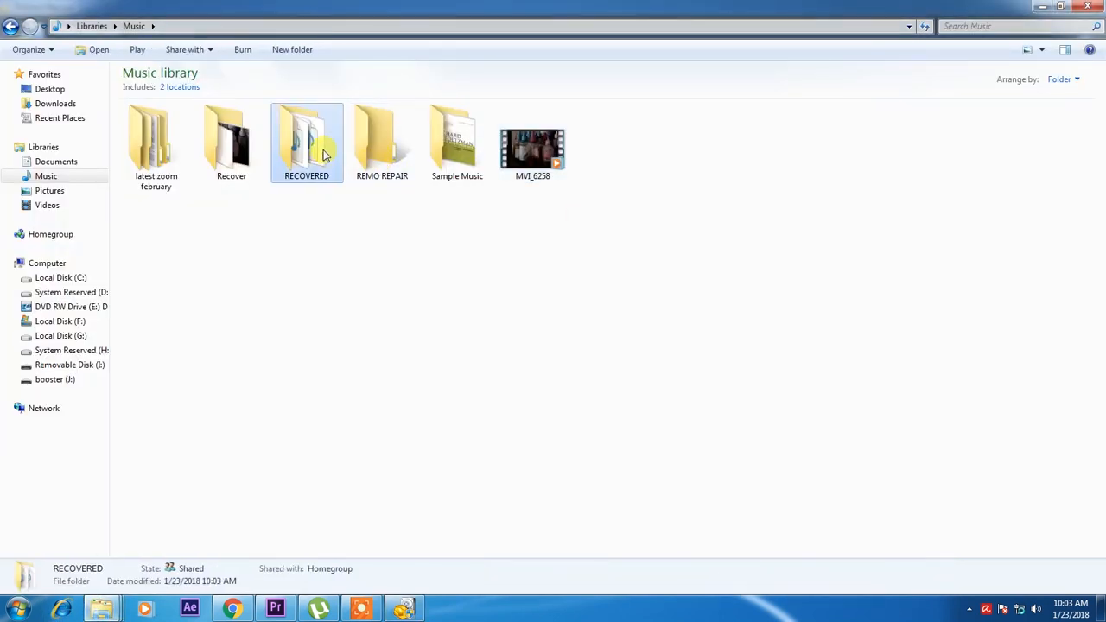
View the RECOVERED folder in Explorer and select the recovered _VI_6258 video.
double_click(307, 142)
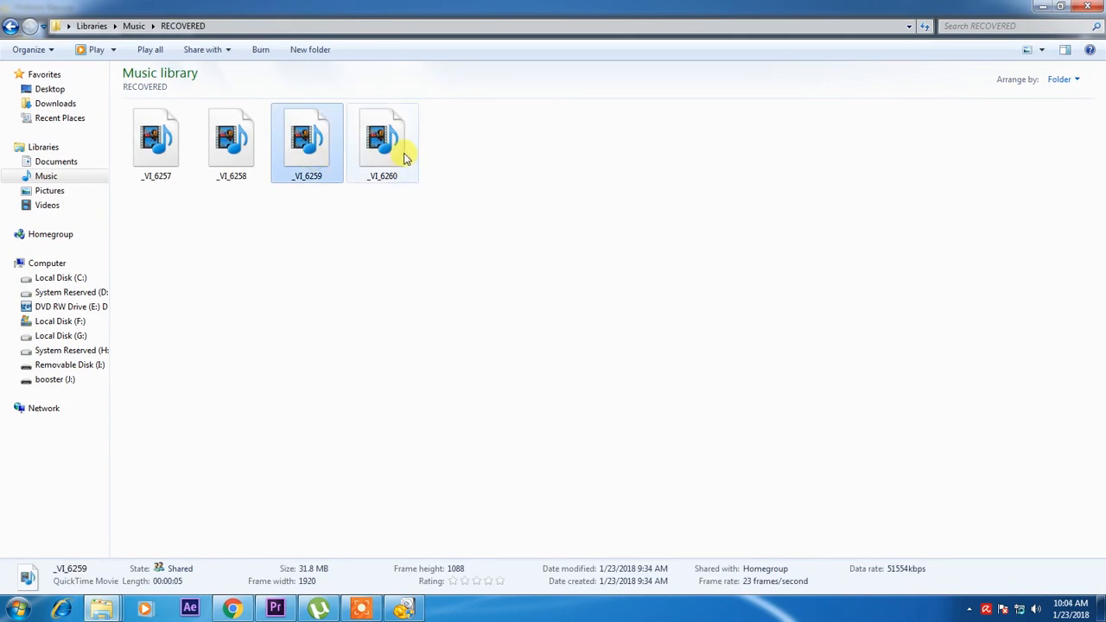
click(230, 138)
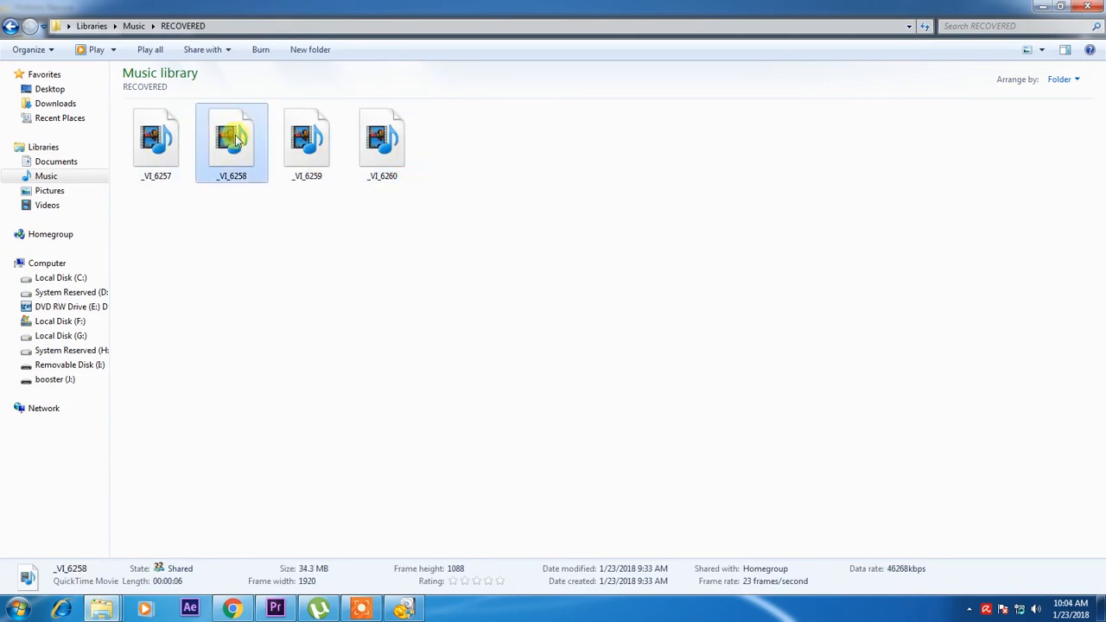
double_click(232, 138)
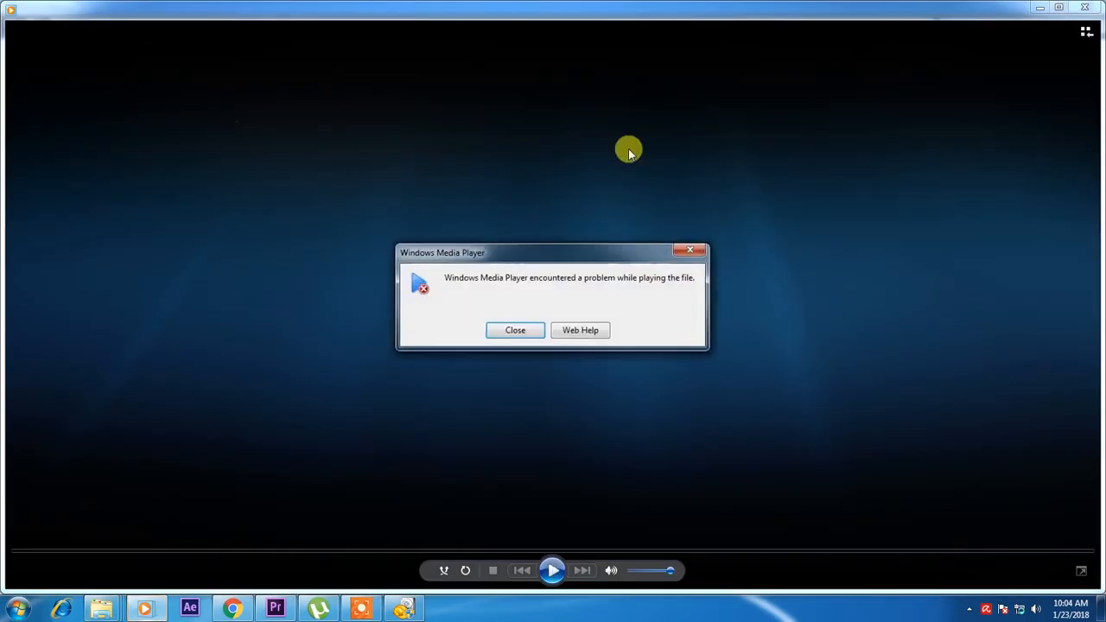
click(515, 330)
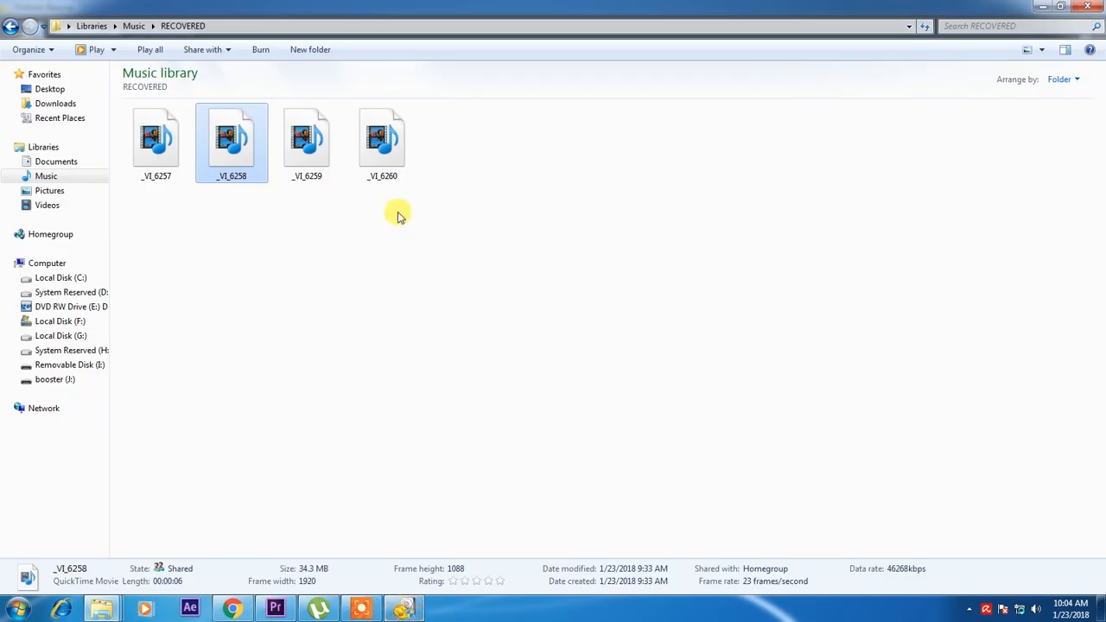
double_click(231, 139)
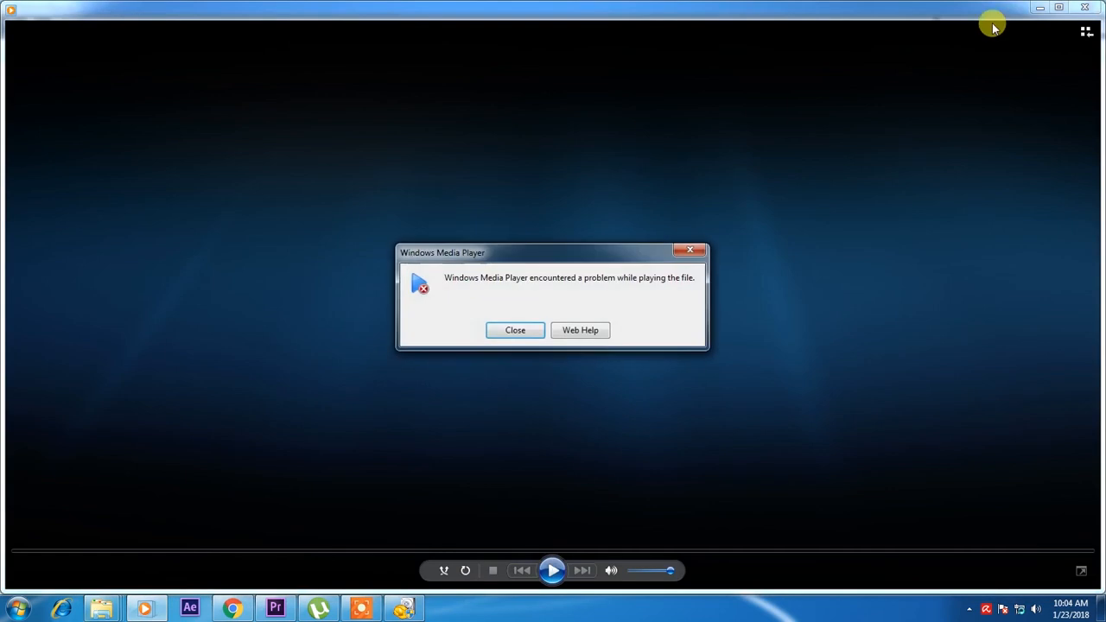
click(514, 330)
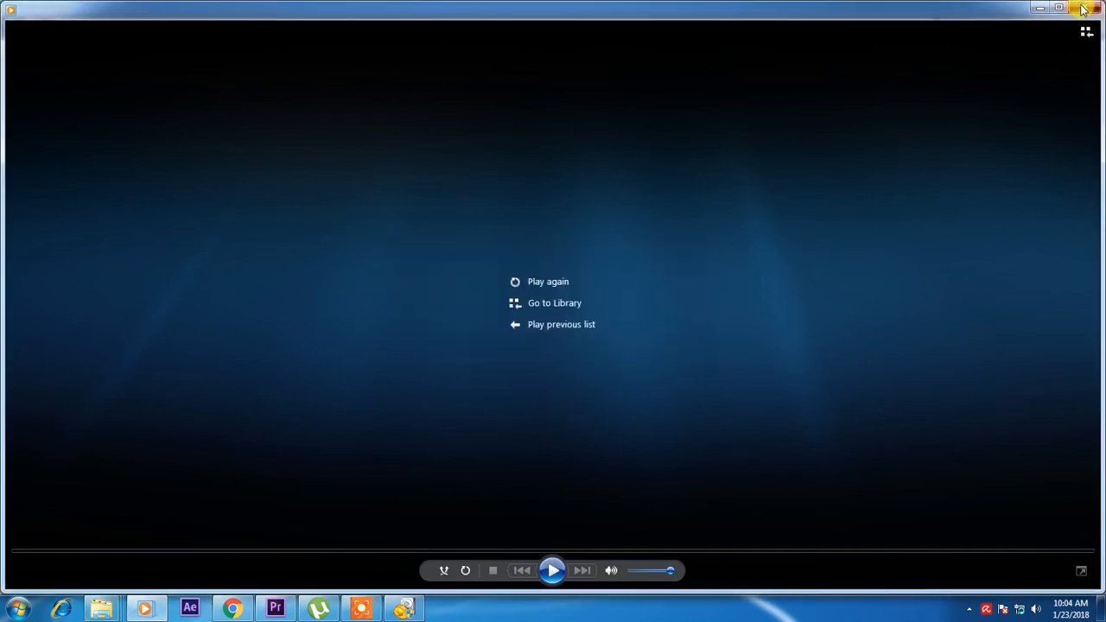
click(404, 607)
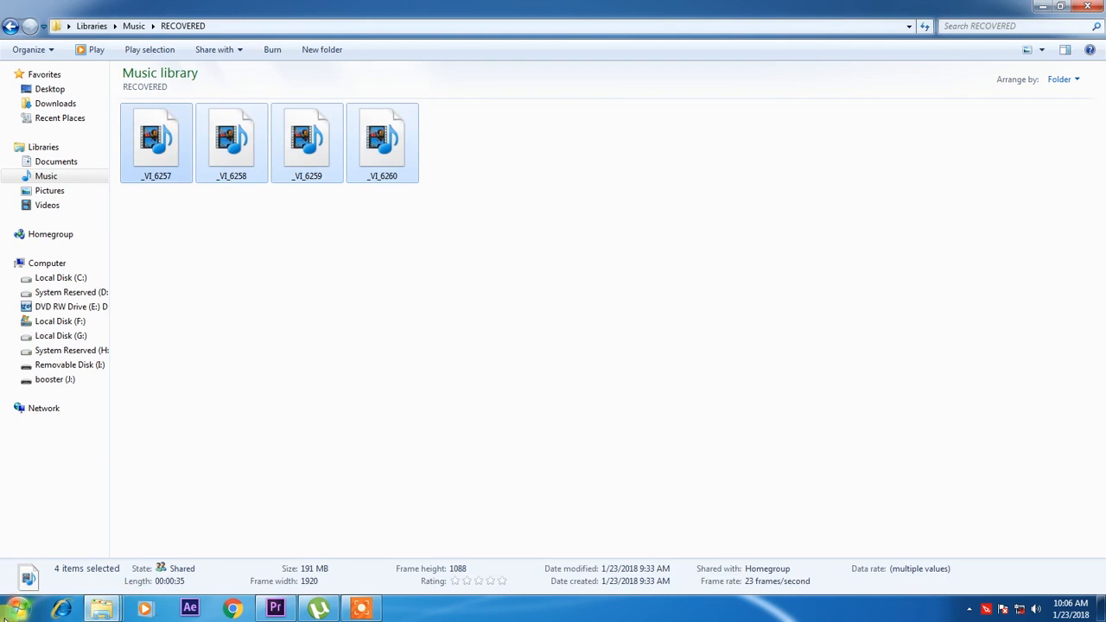
Launch Remo Repair MOV and load MVI_6258.MOV as the healthy reference file.
click(14, 608)
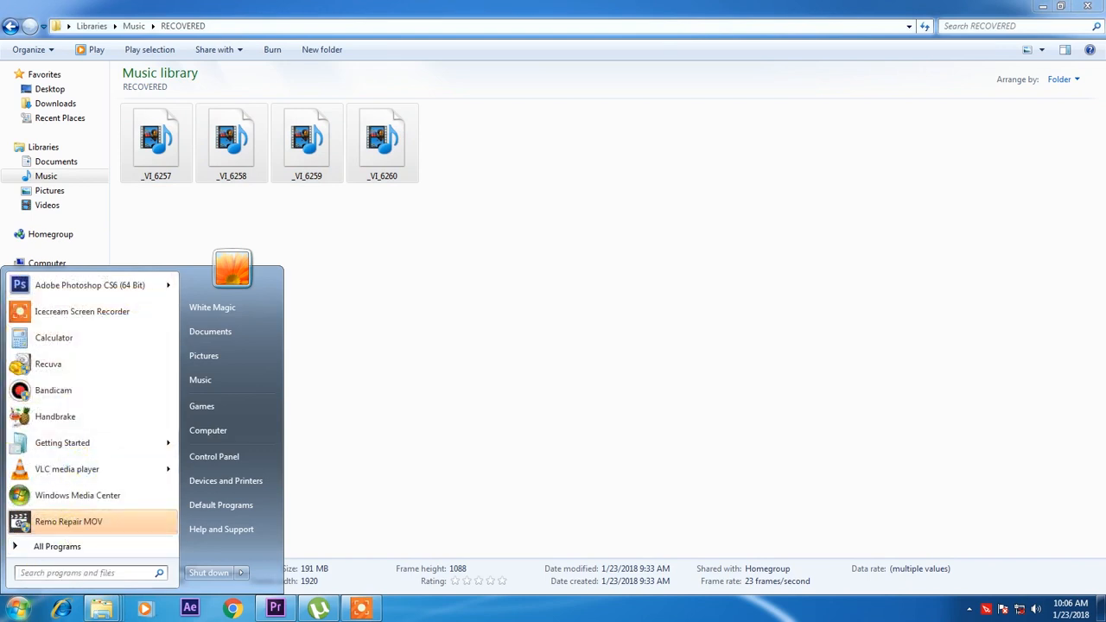
click(68, 521)
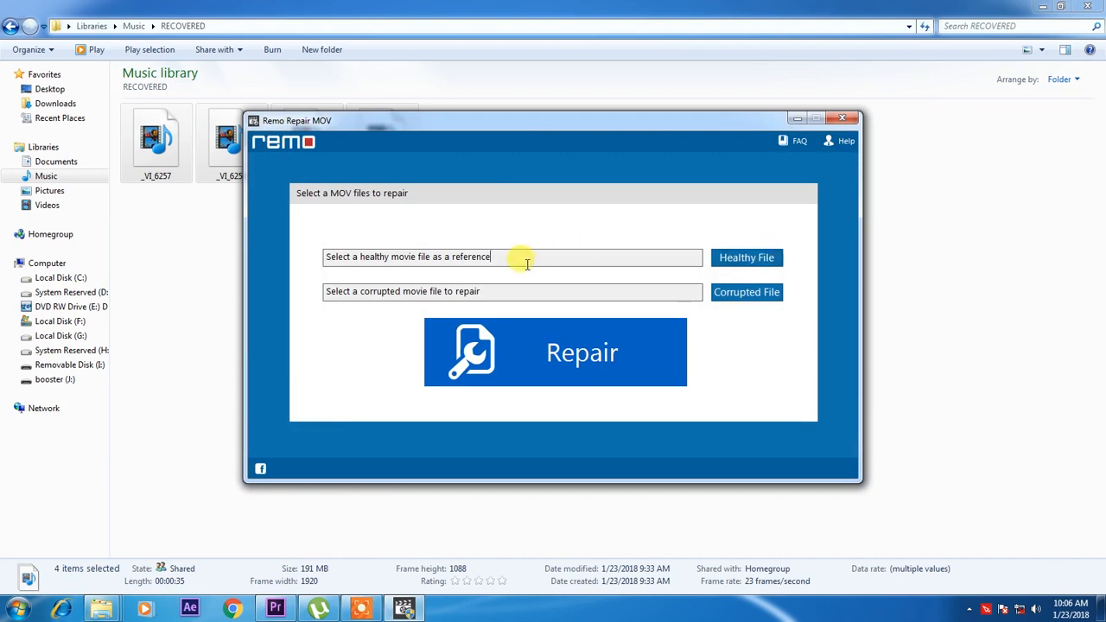
mouse_move(534, 286)
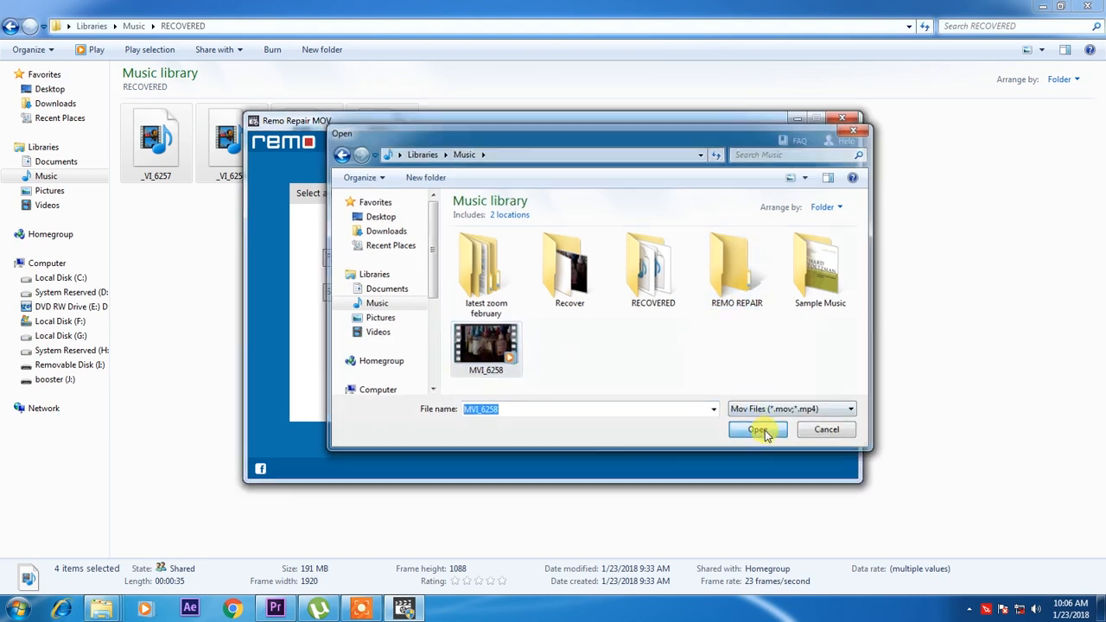
click(757, 431)
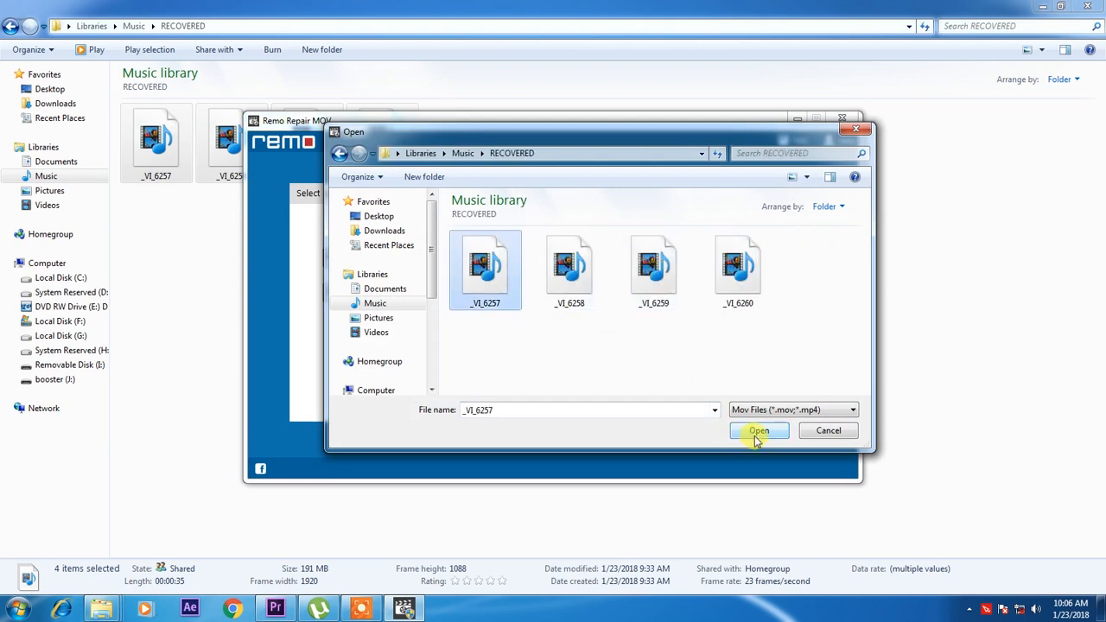
Load the recovered RECOVERED\_VI_6257.MOV as the corrupted file to repair.
click(738, 269)
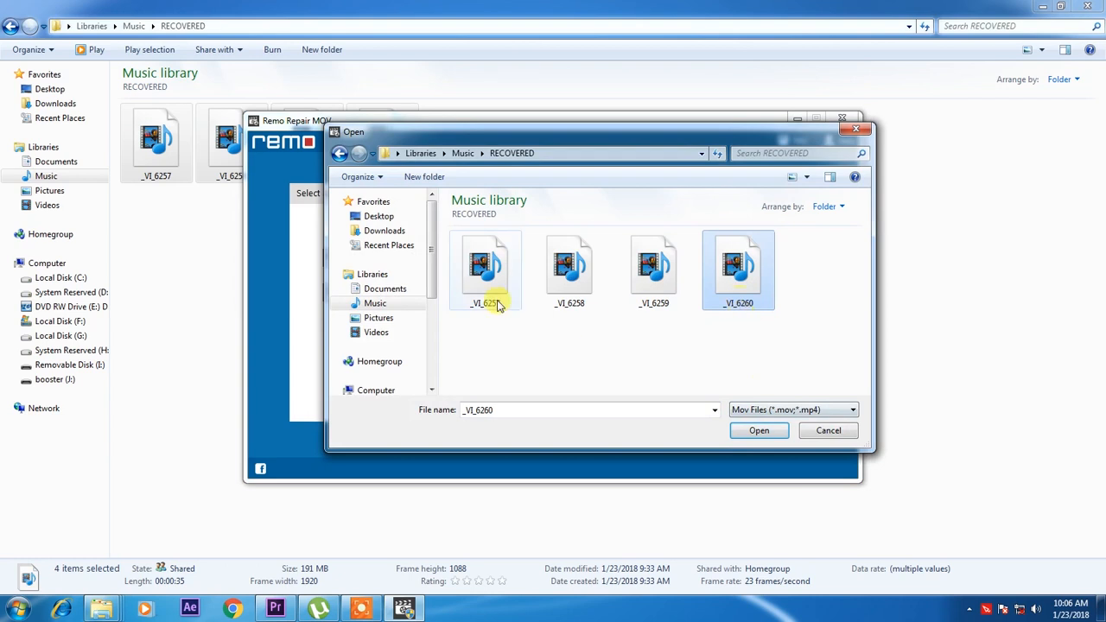
click(486, 267)
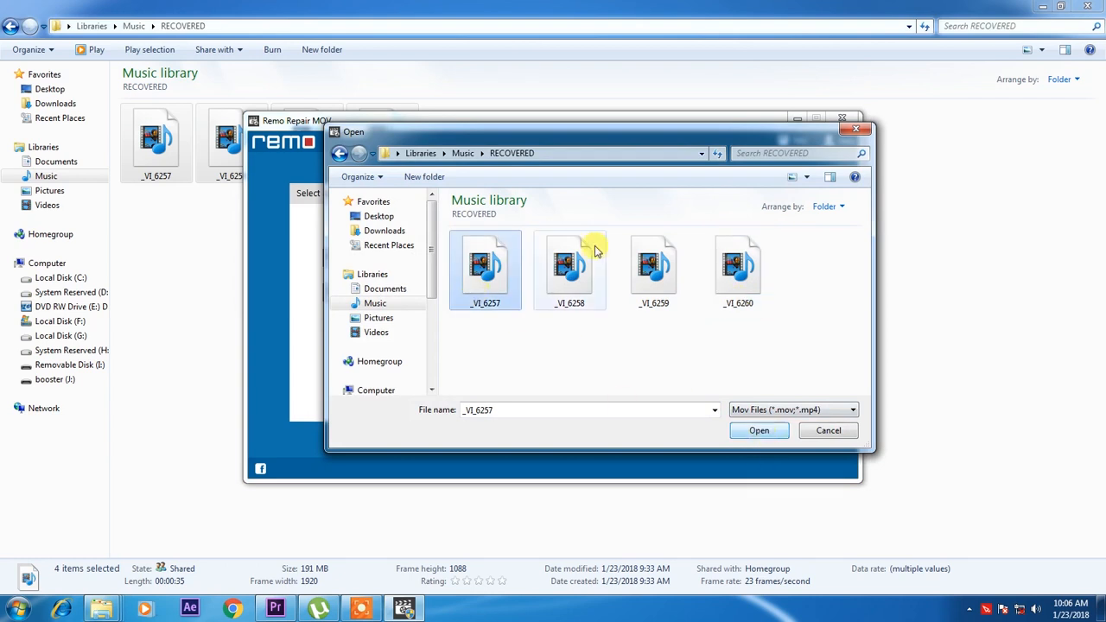
click(757, 430)
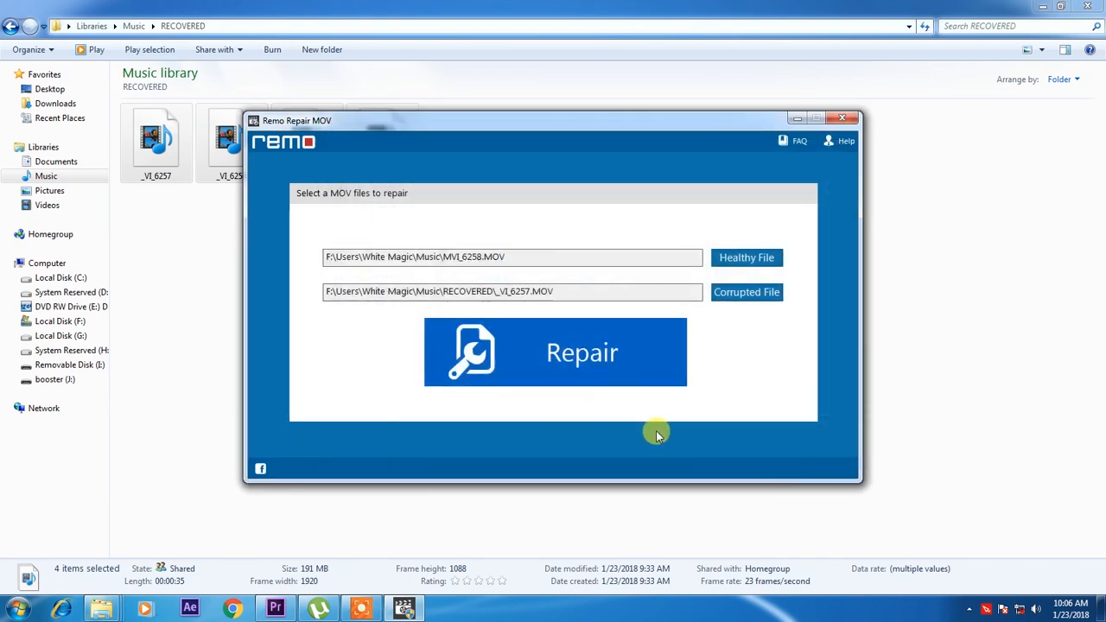
click(555, 352)
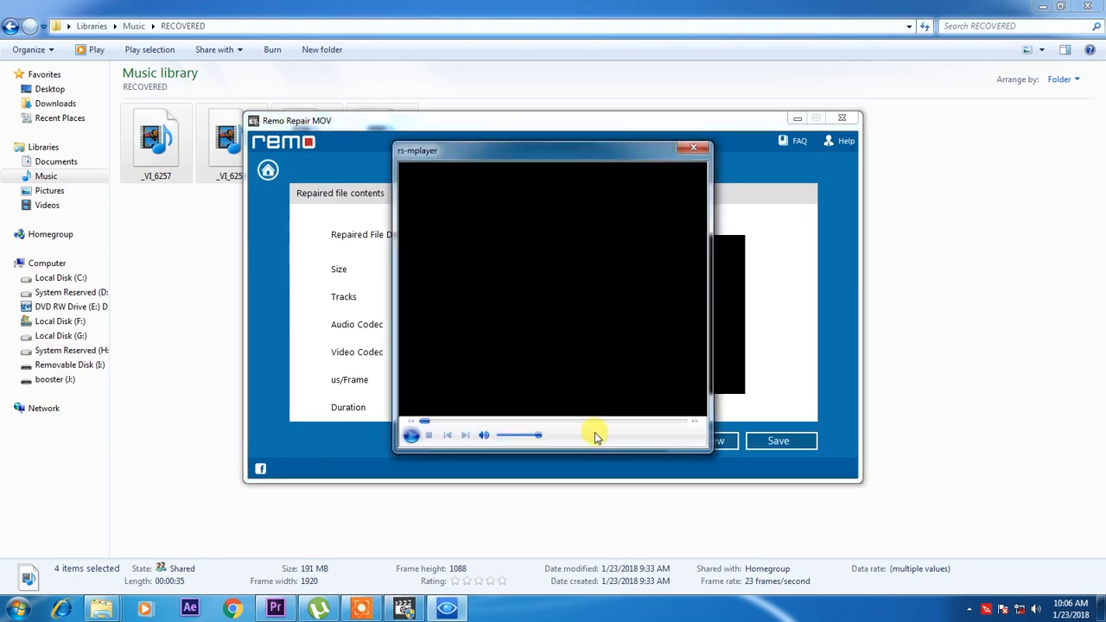
click(411, 435)
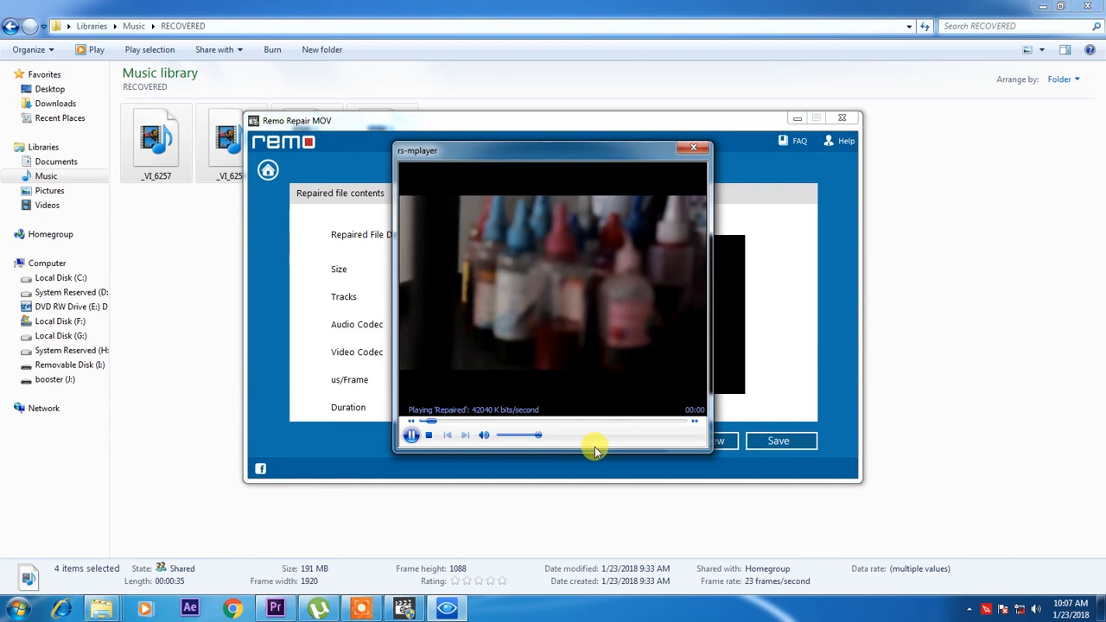
mouse_move(622, 243)
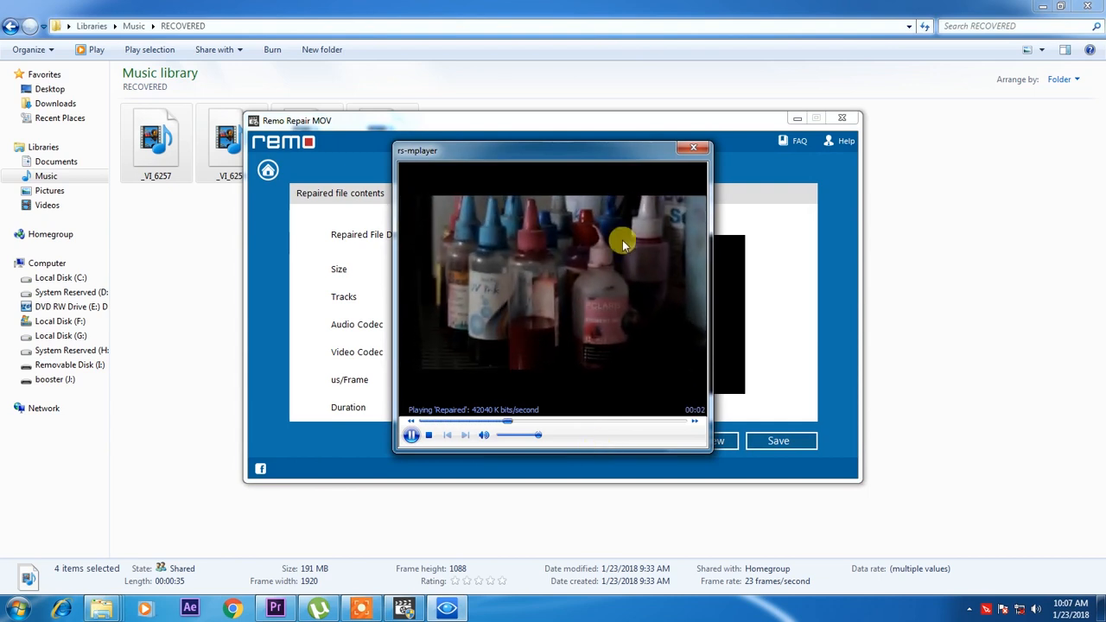
click(693, 147)
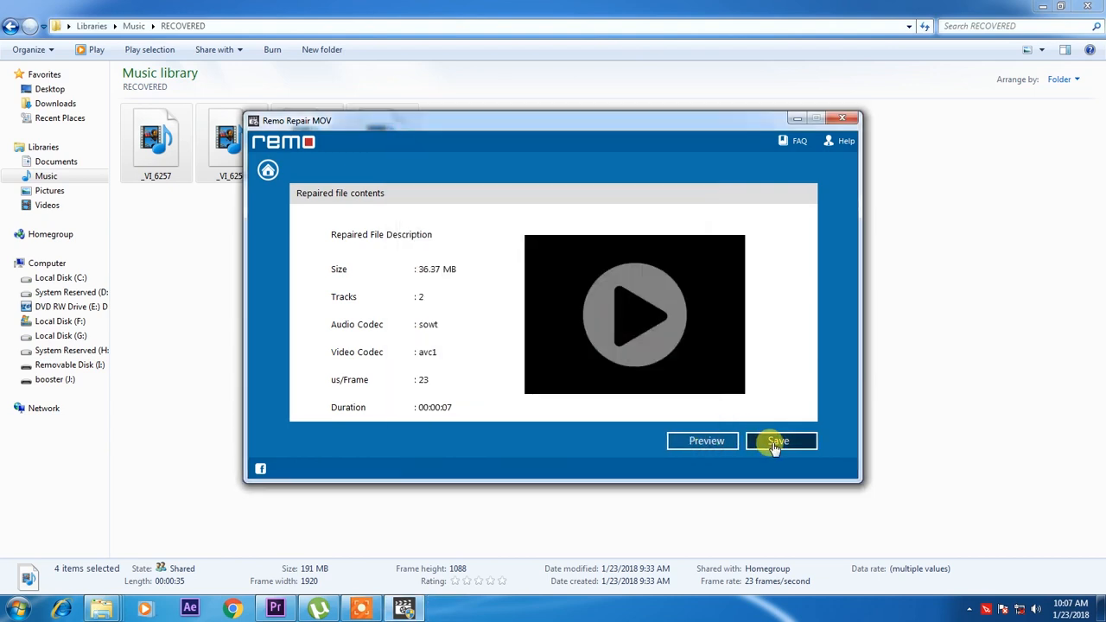
click(777, 441)
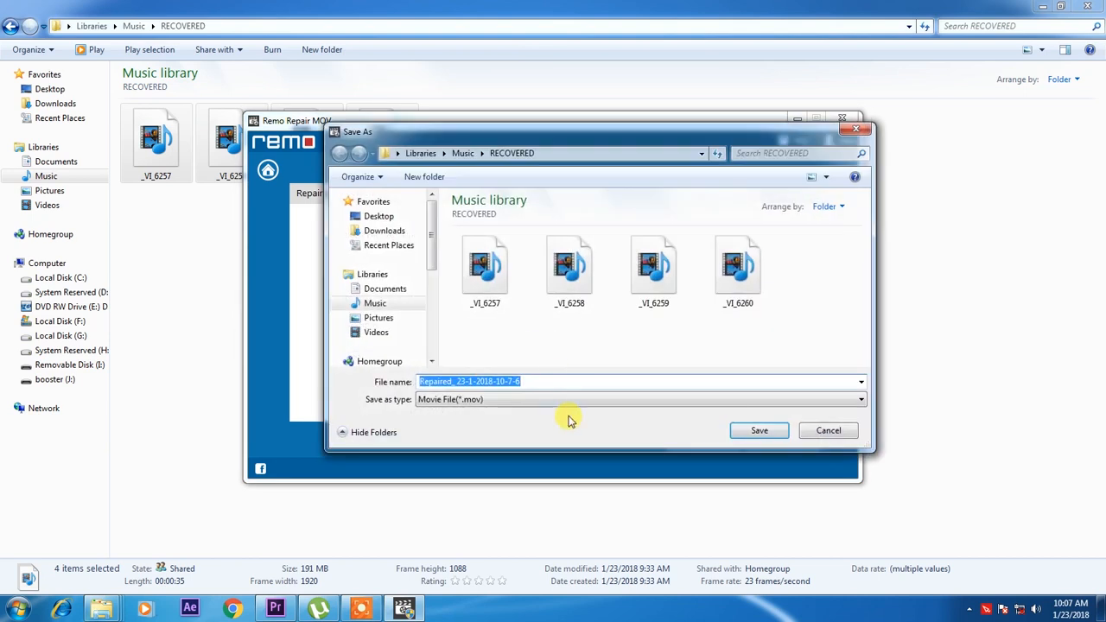
click(758, 431)
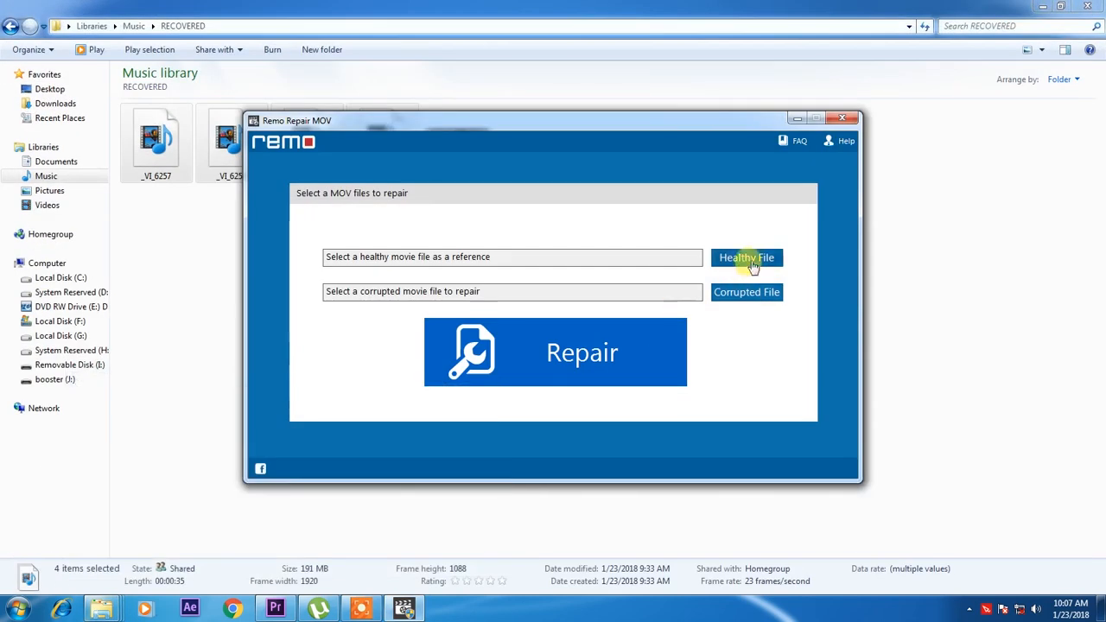
click(746, 257)
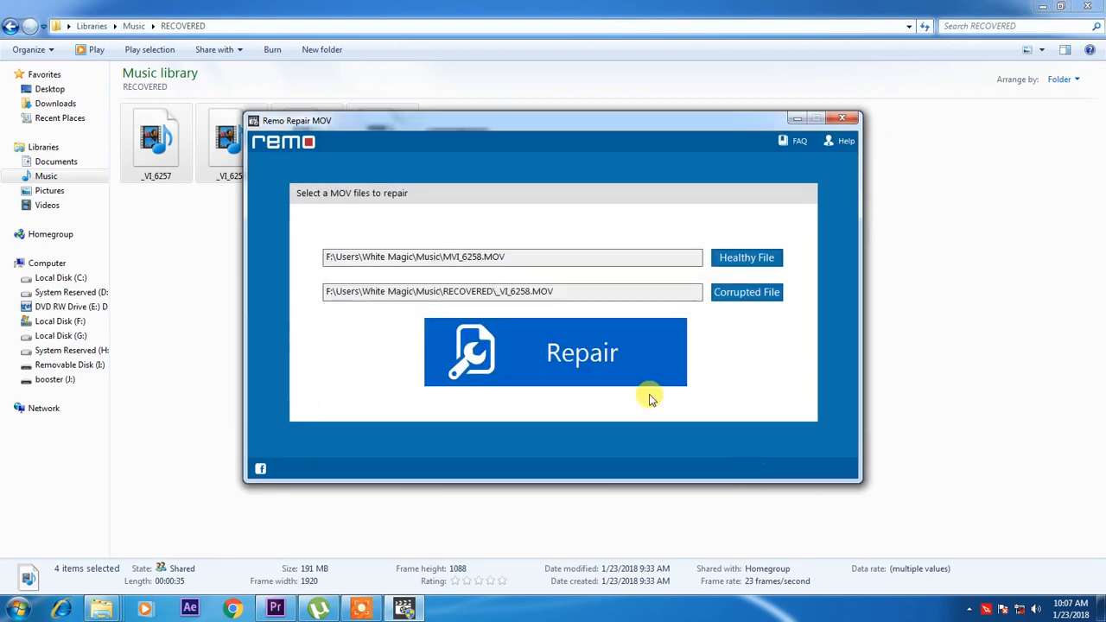
click(556, 351)
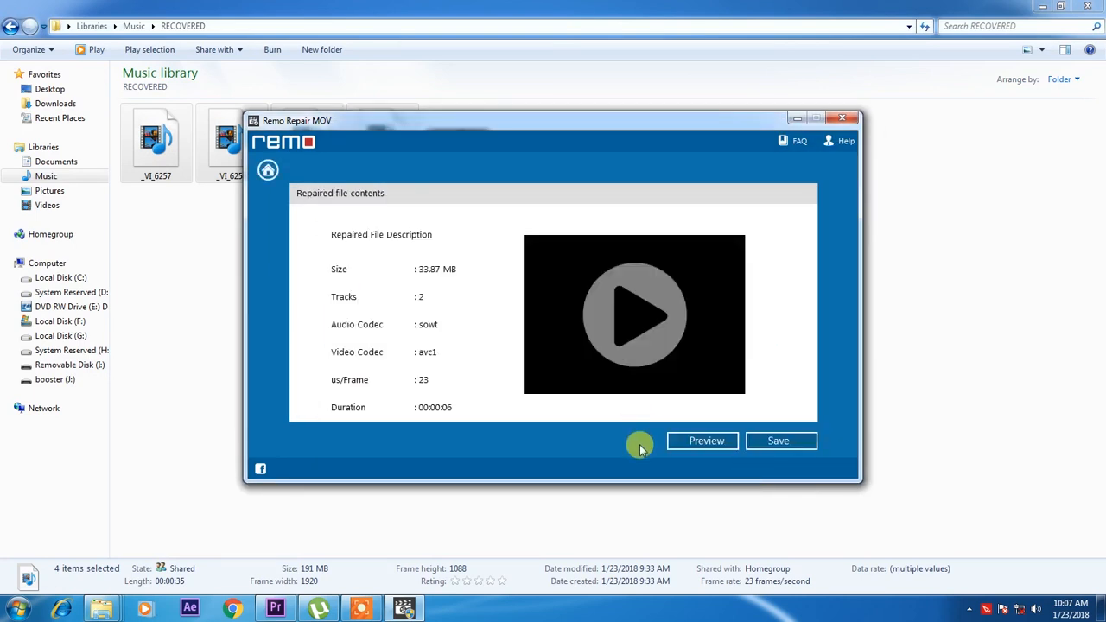
mouse_move(654, 314)
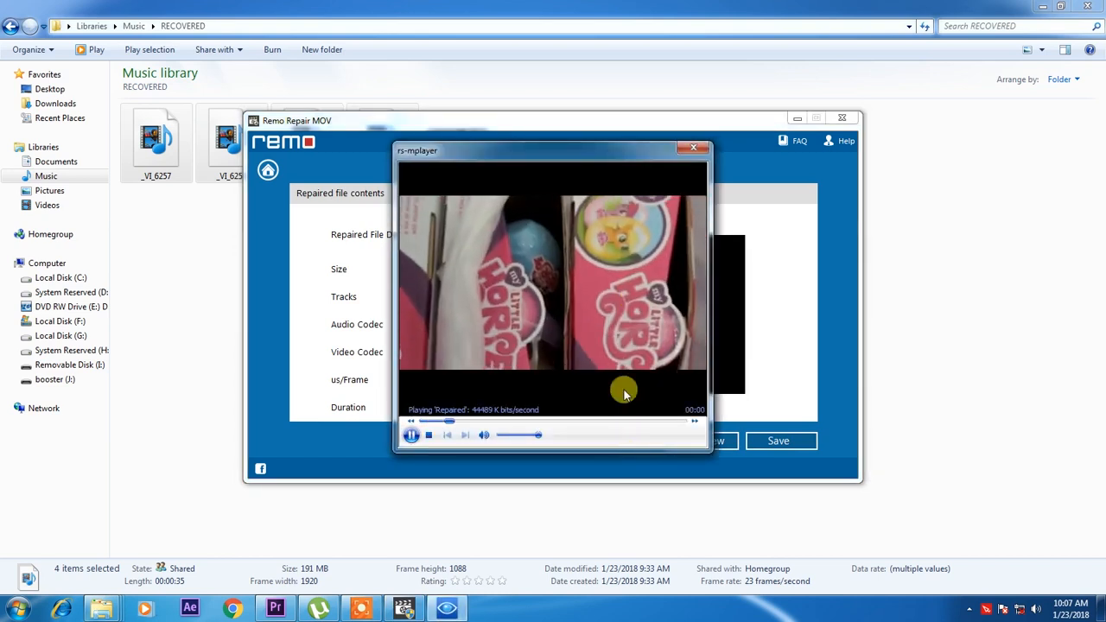
click(694, 147)
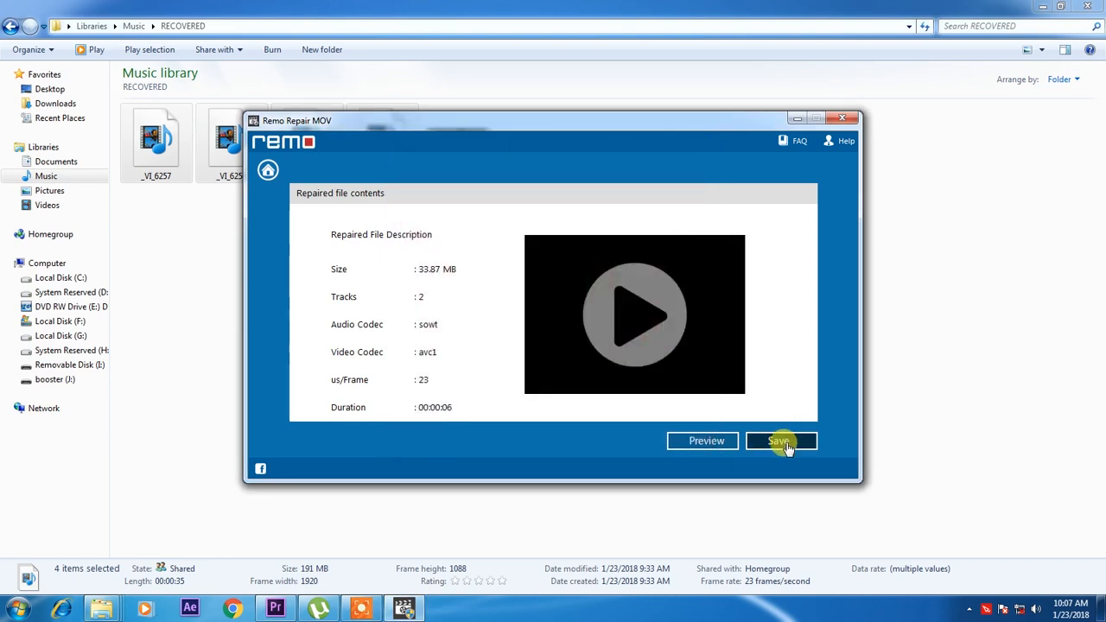
click(778, 441)
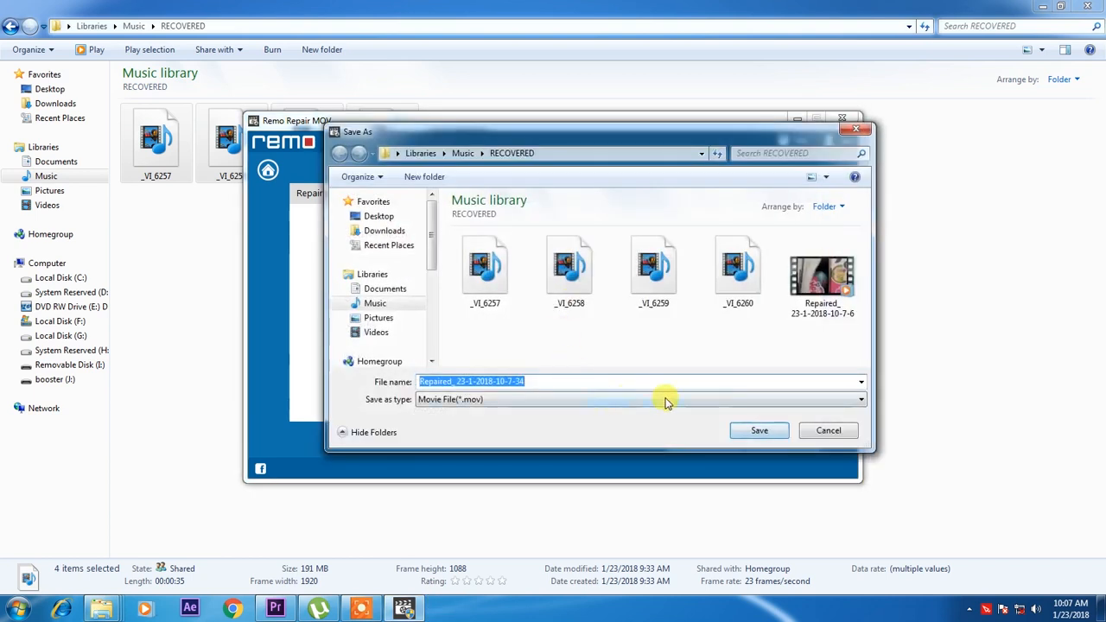
click(759, 430)
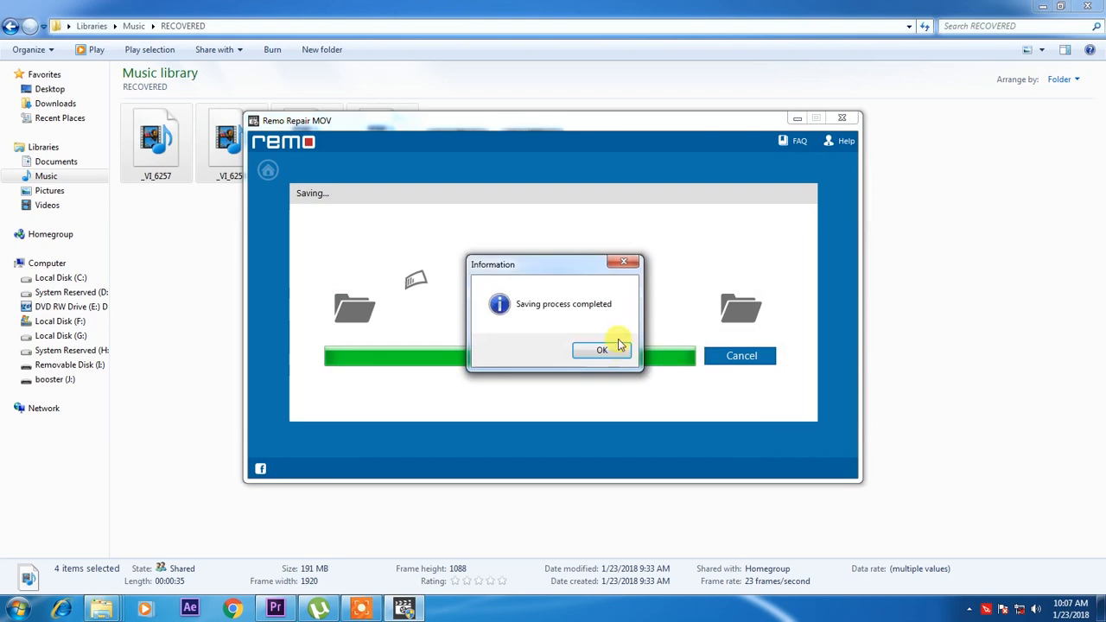
click(603, 349)
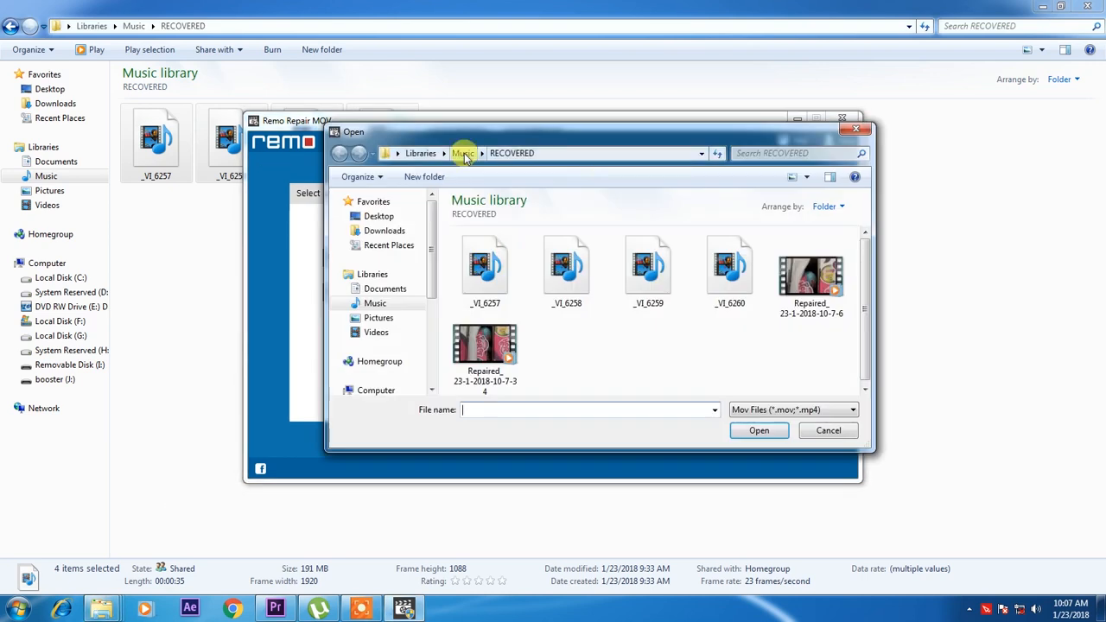
click(648, 265)
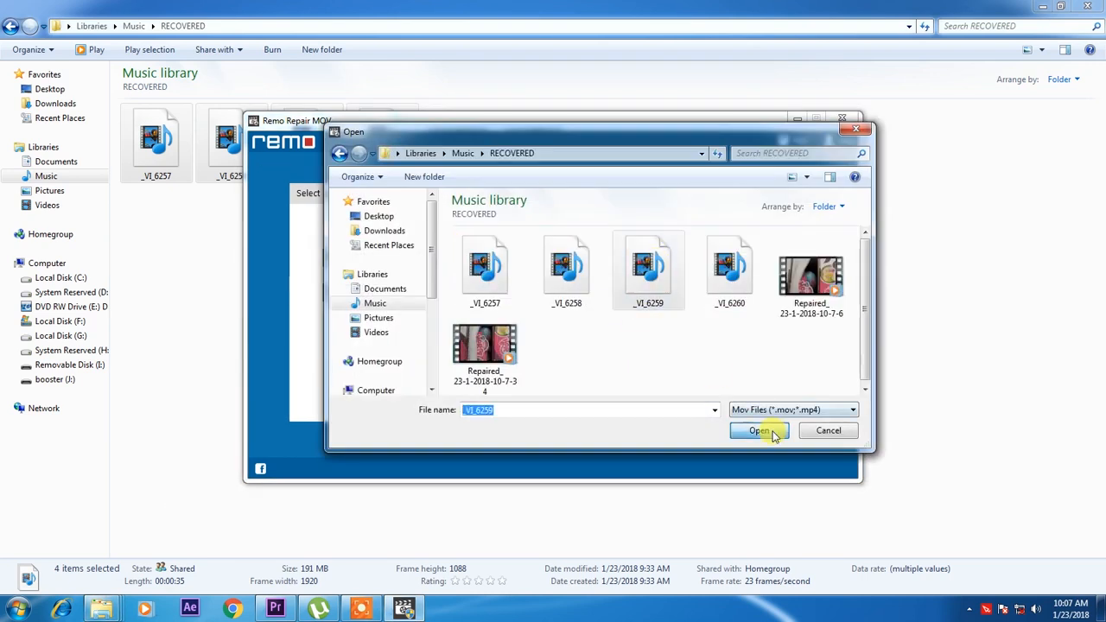
click(758, 431)
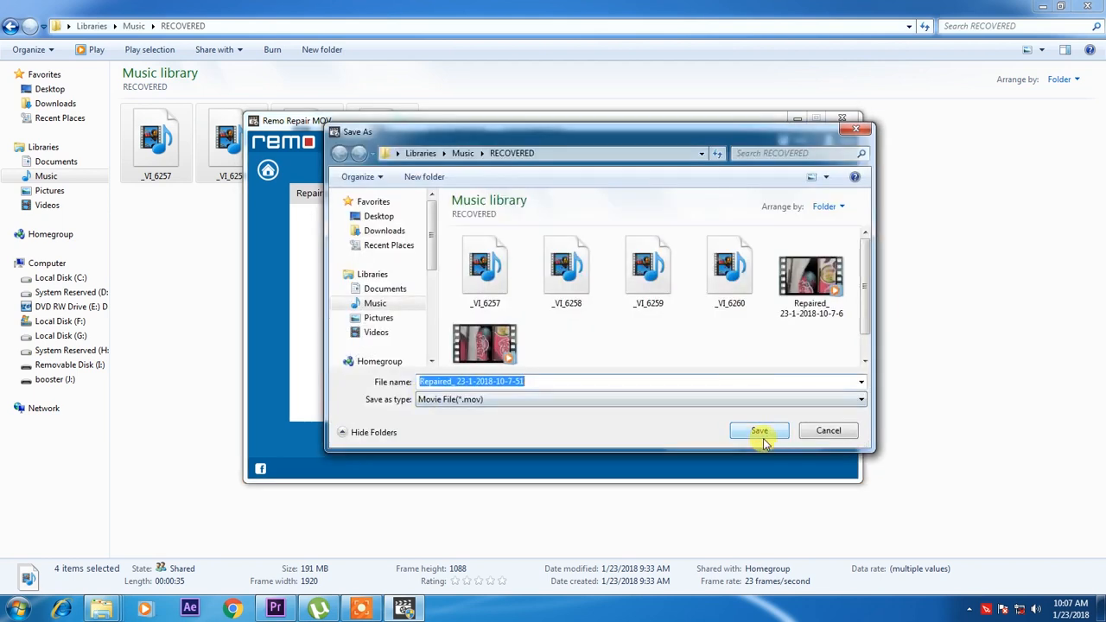
click(759, 430)
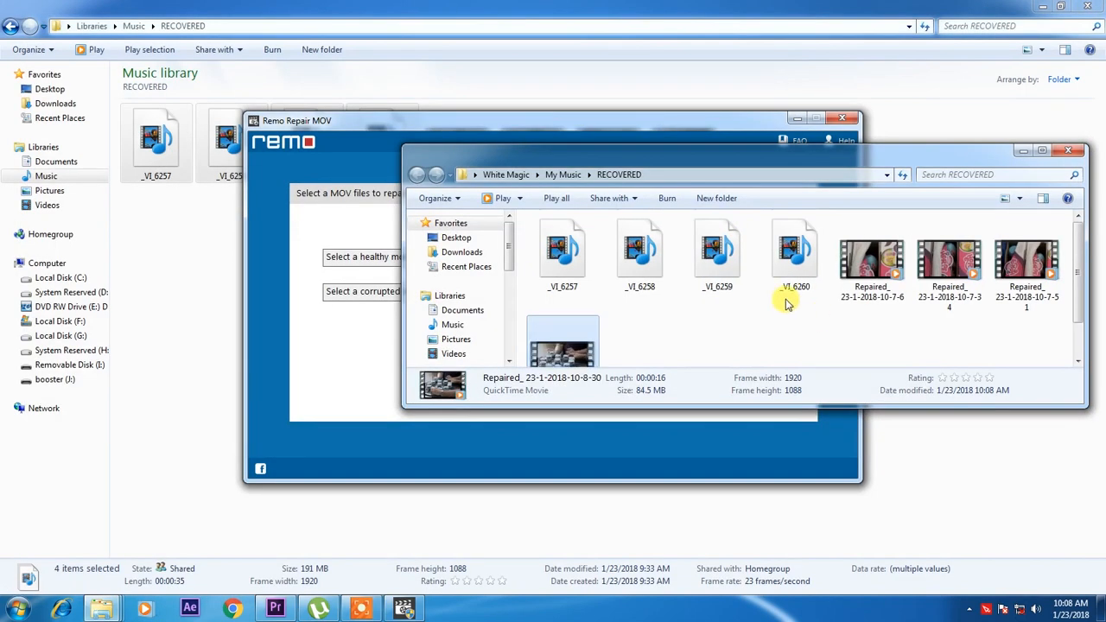
mouse_move(769, 339)
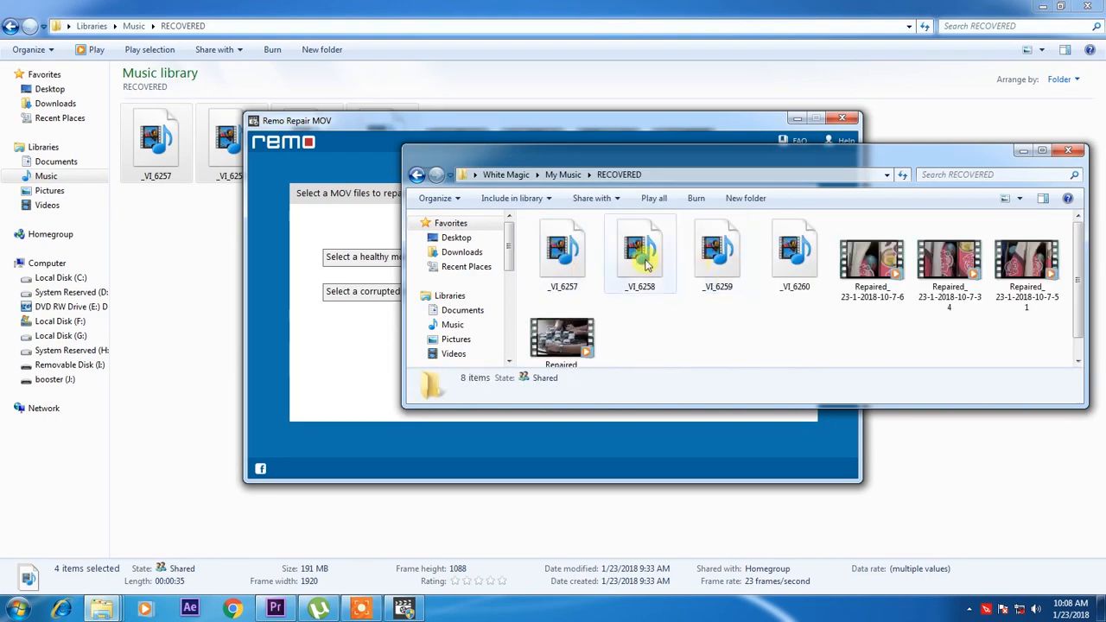
double_click(640, 251)
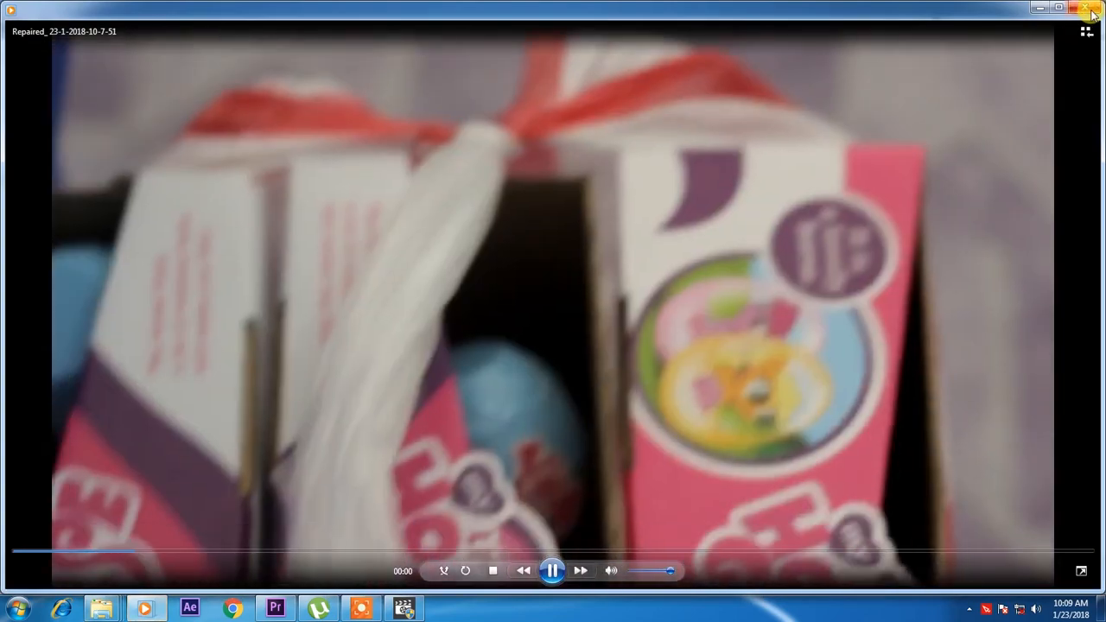
Close Windows Media Player and return to Remo Repair MOV's empty file-selection screen.
click(1088, 8)
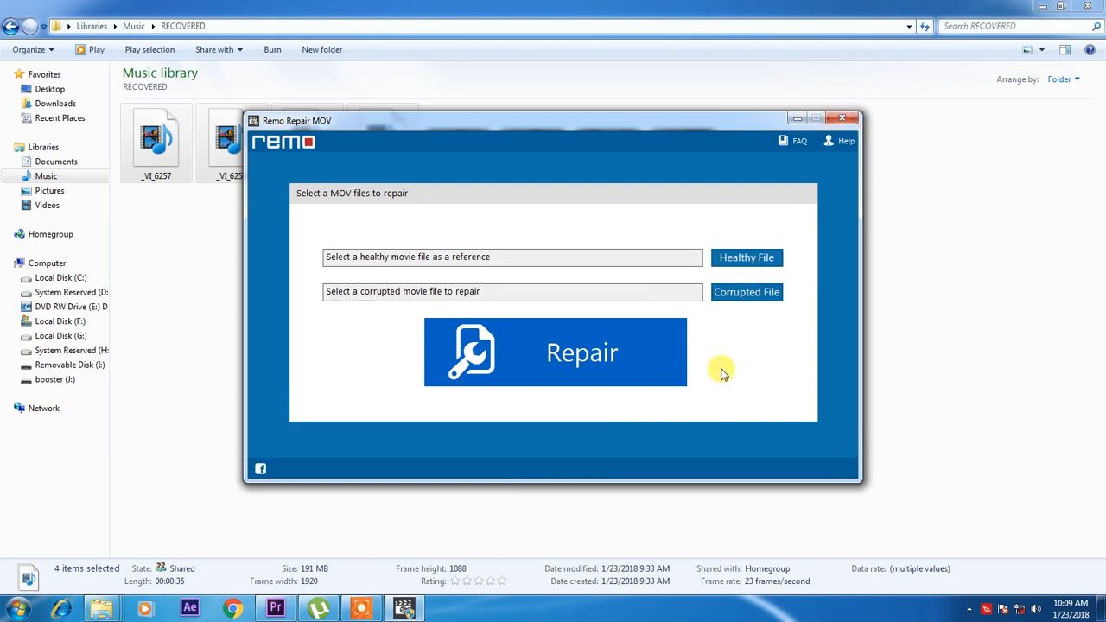
mouse_move(740, 393)
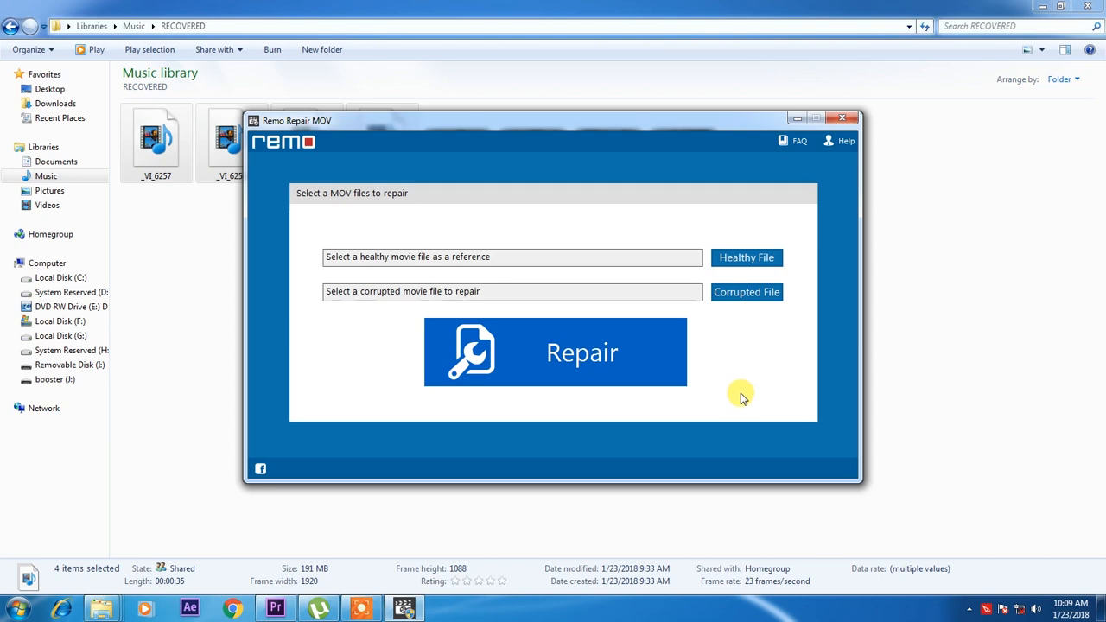
mouse_move(744, 402)
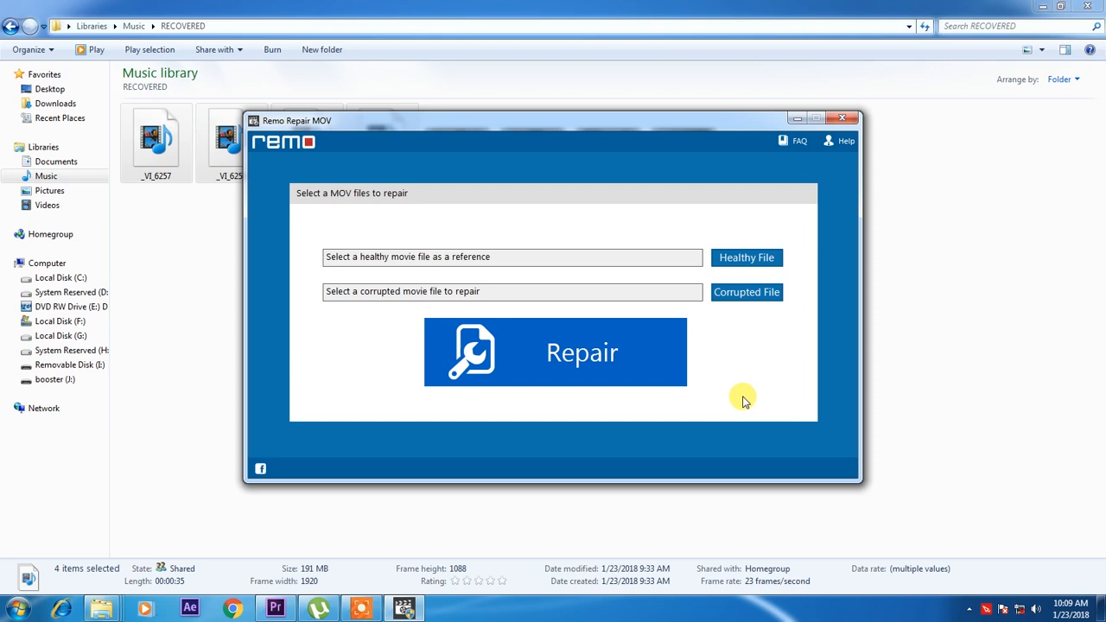
mouse_move(741, 397)
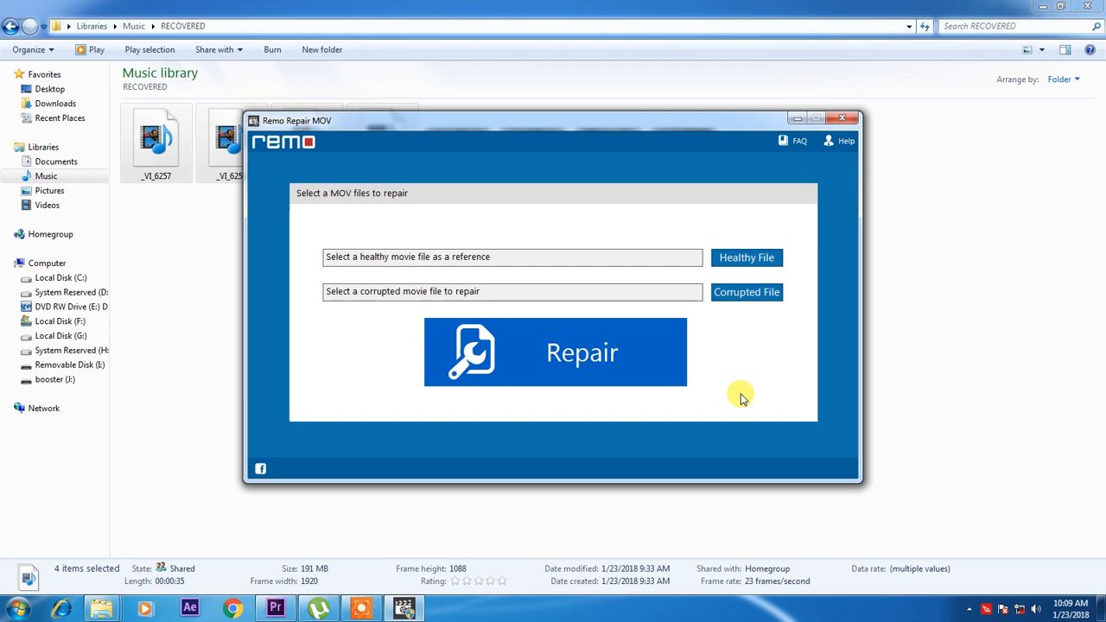
mouse_move(738, 380)
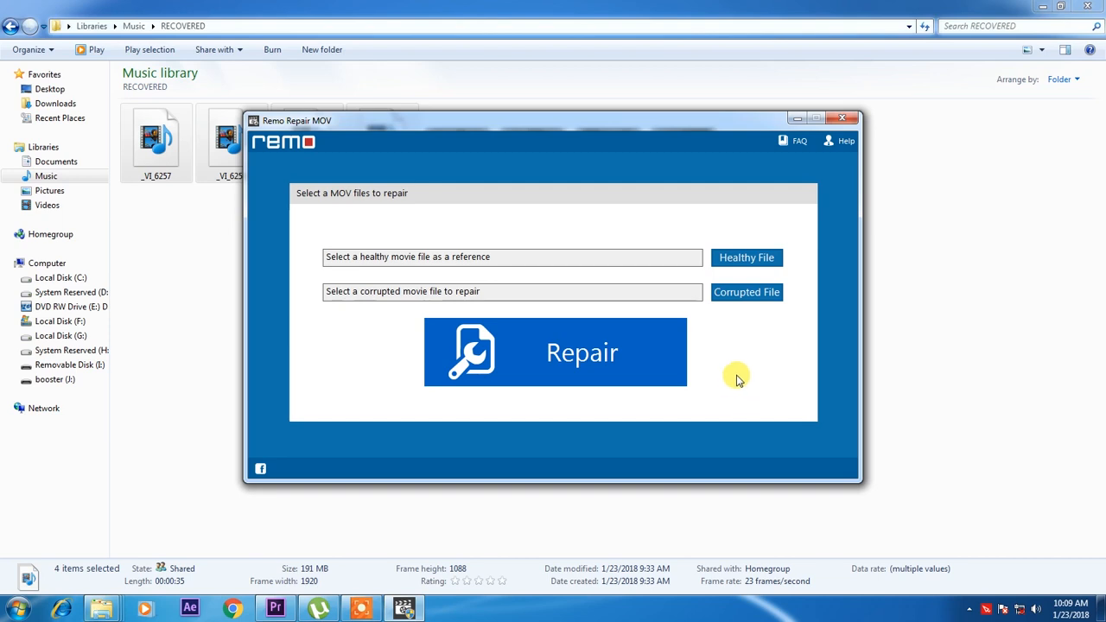
click(13, 609)
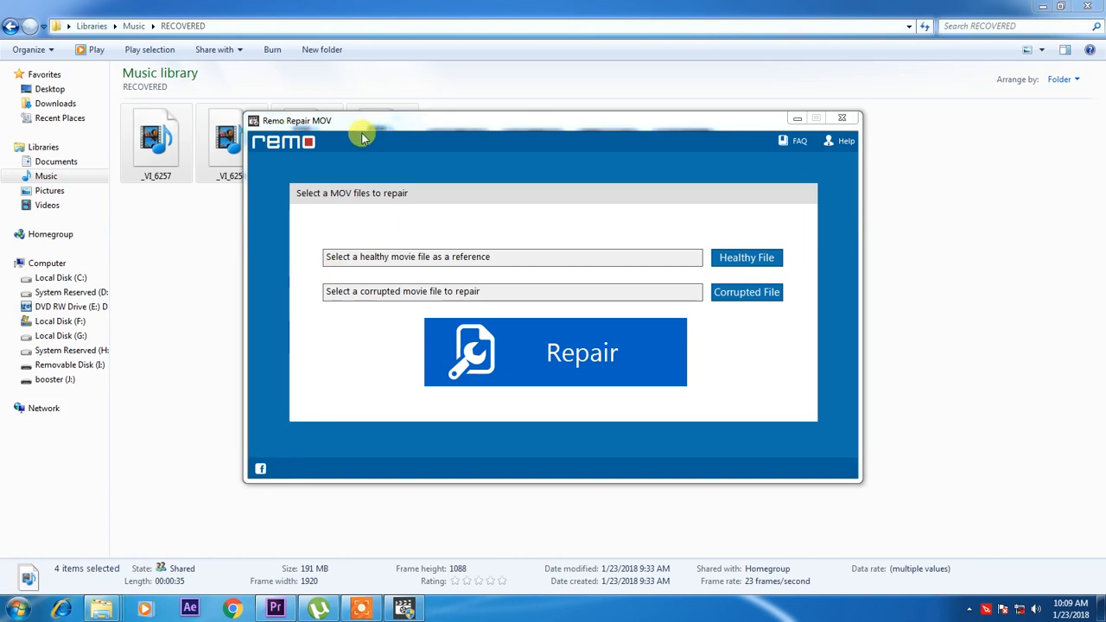
mouse_move(617, 227)
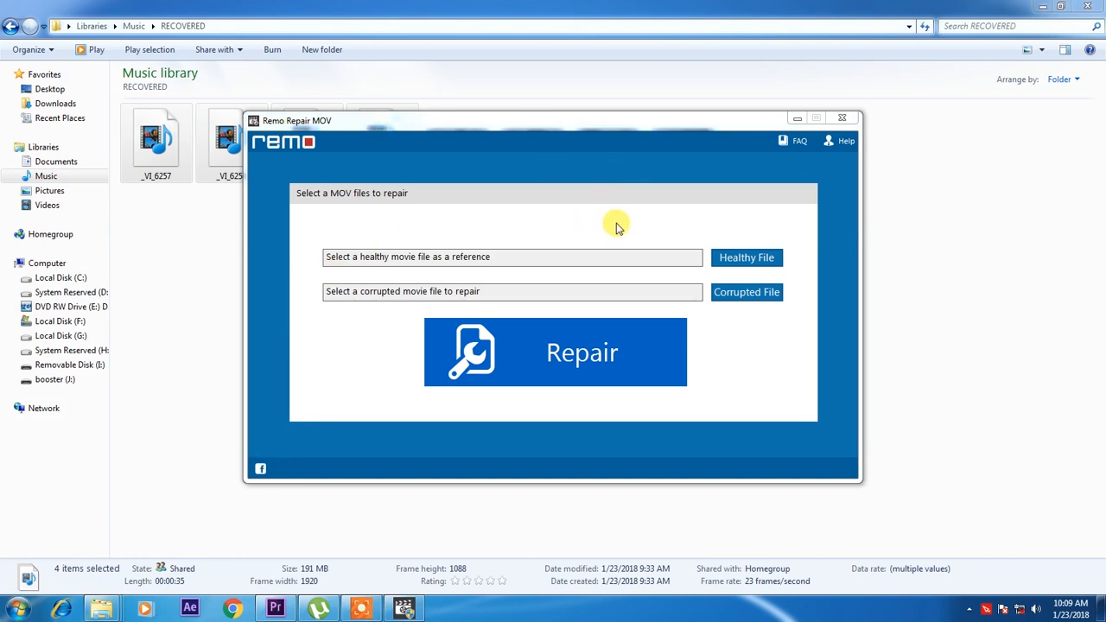
mouse_move(638, 227)
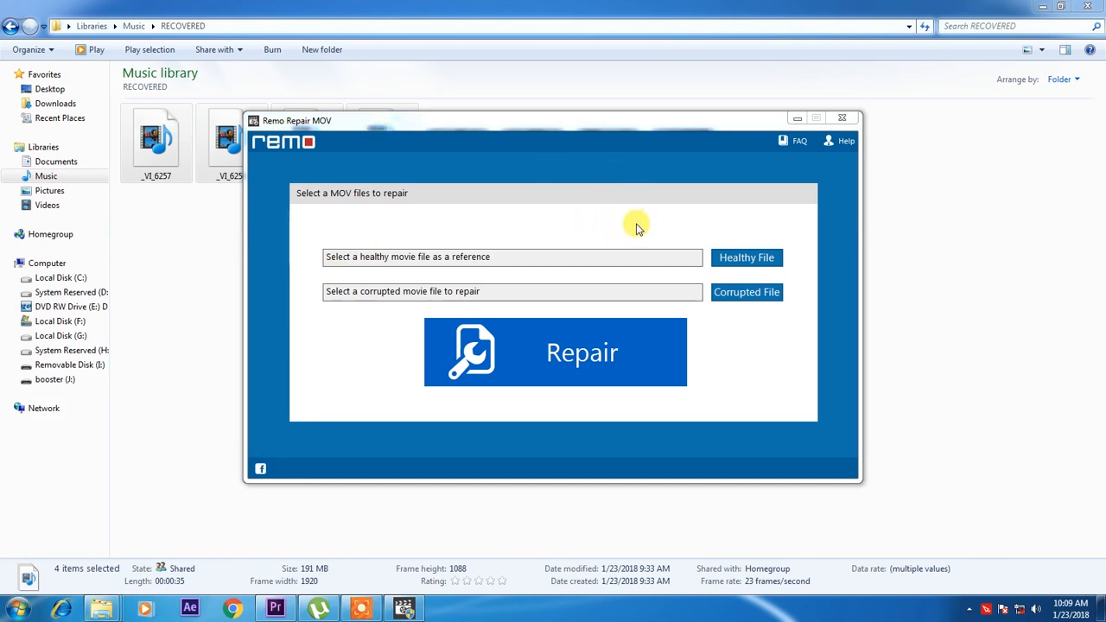
mouse_move(616, 242)
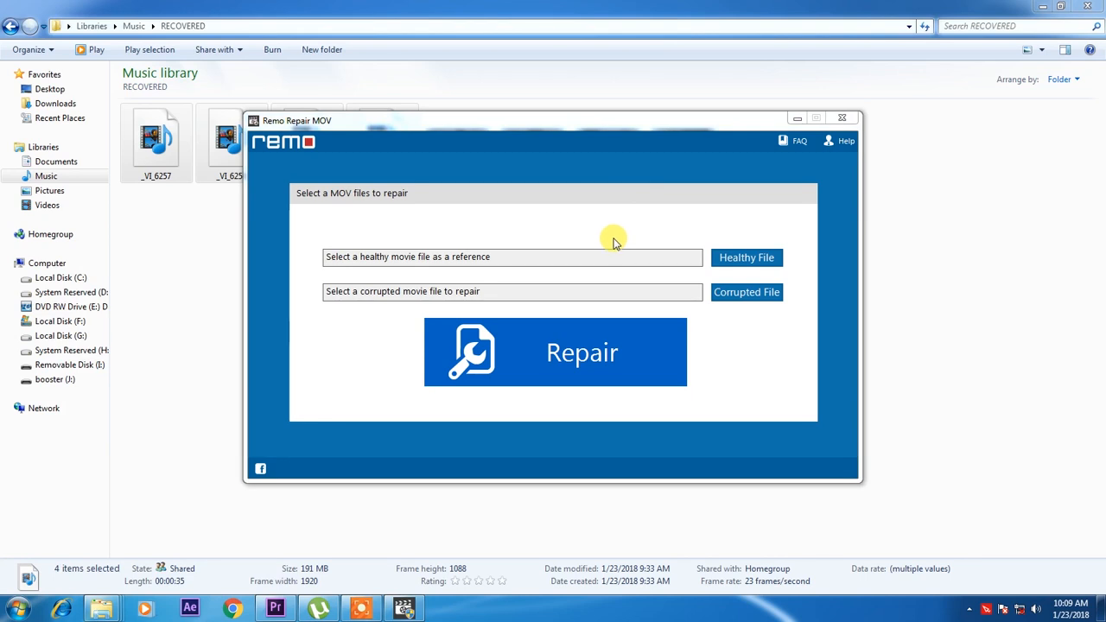
mouse_move(629, 257)
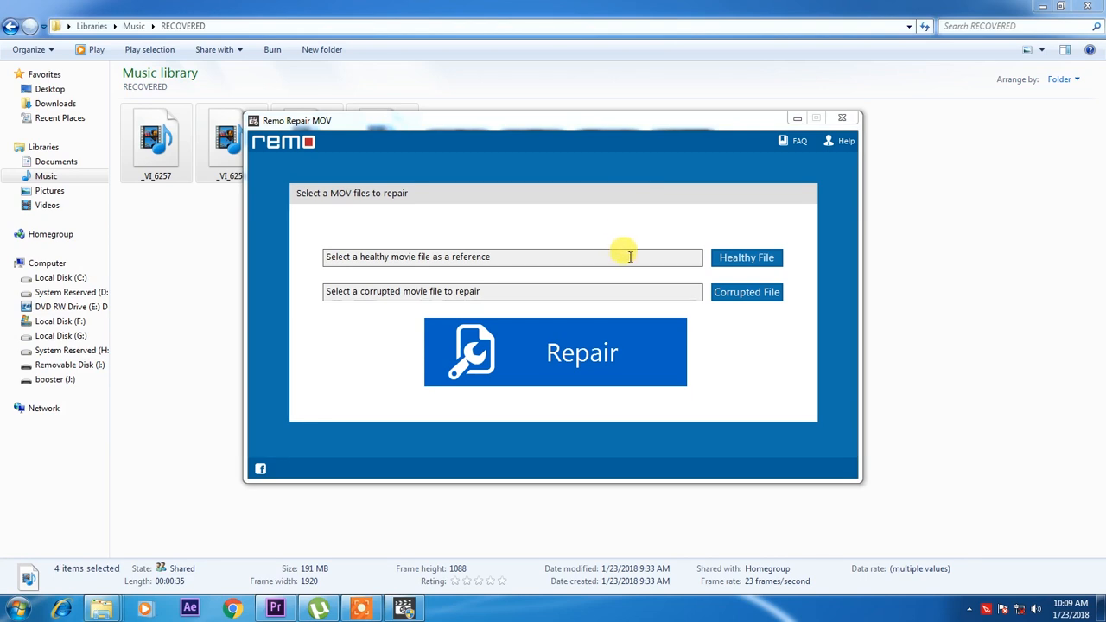
mouse_move(555, 199)
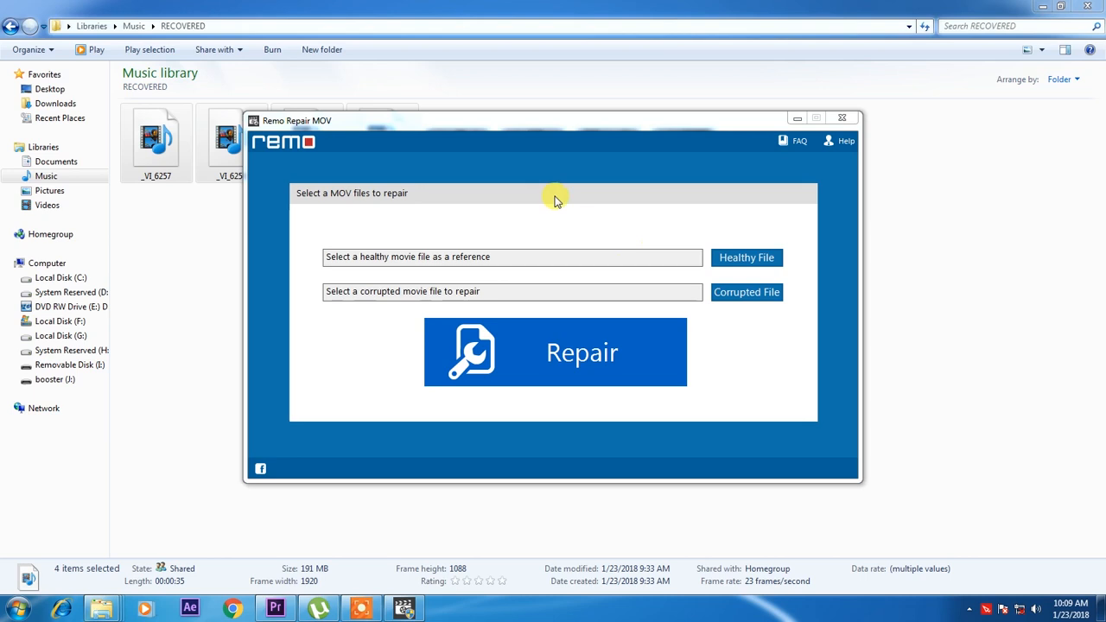
mouse_move(575, 226)
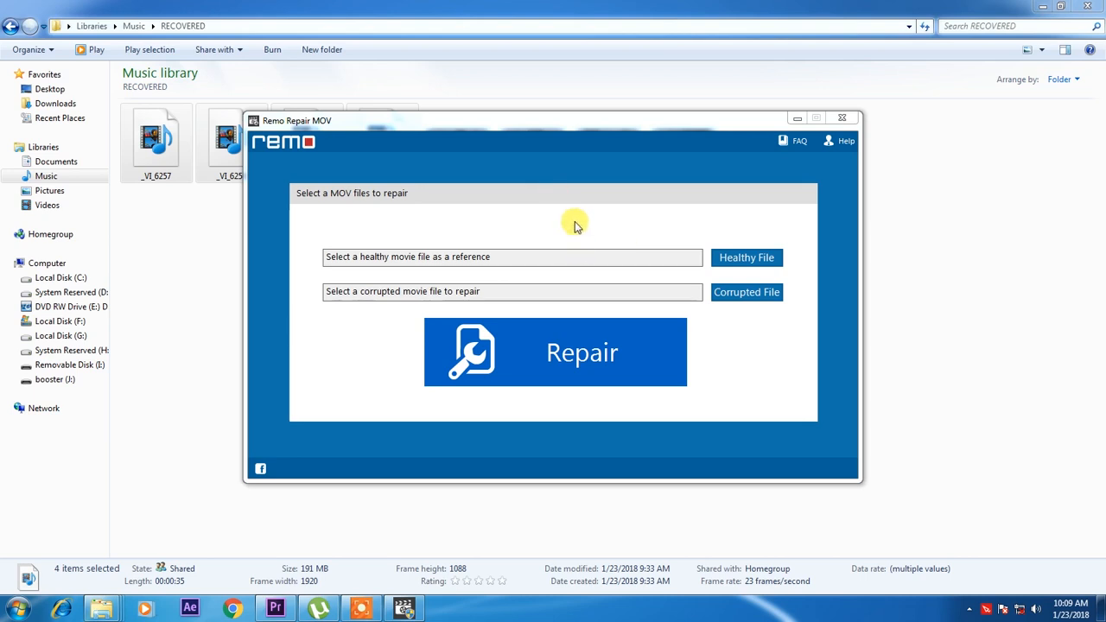
mouse_move(581, 232)
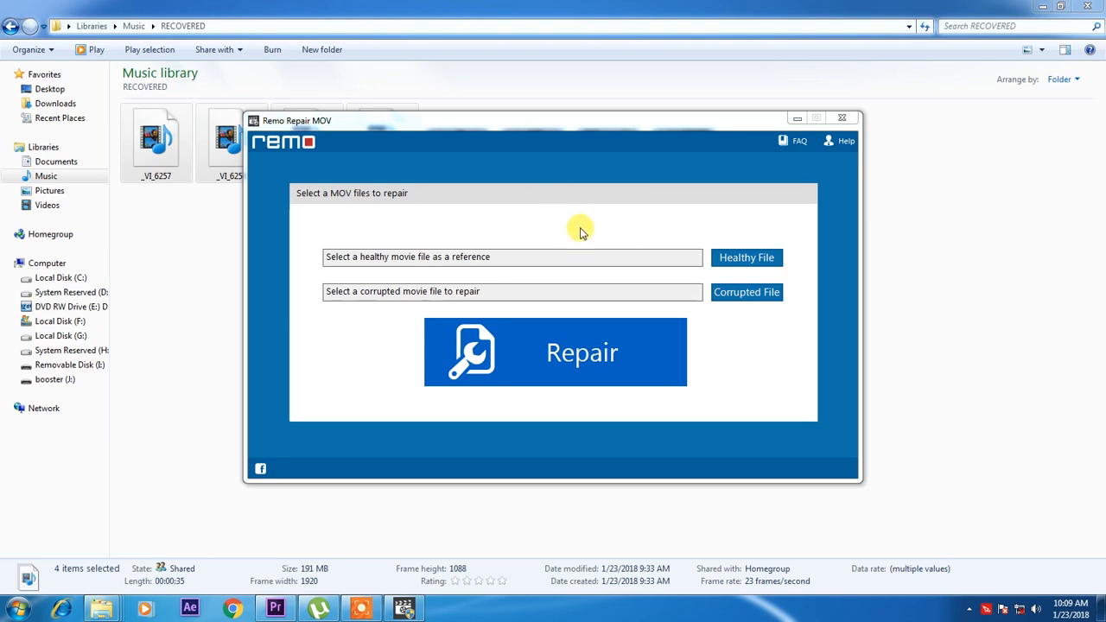
mouse_move(580, 233)
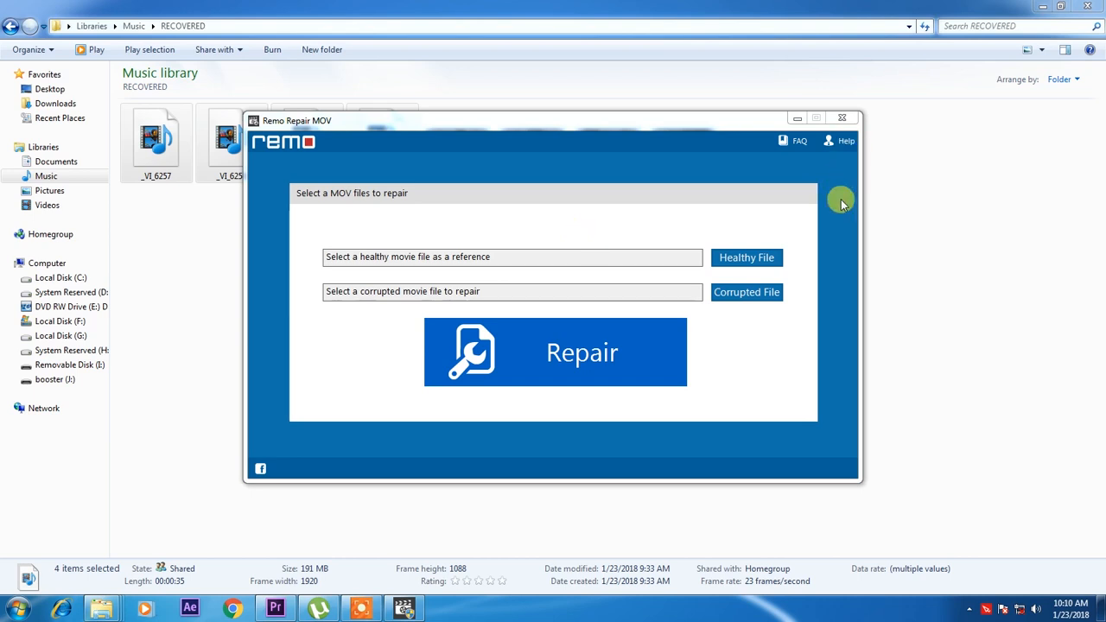
mouse_move(616, 240)
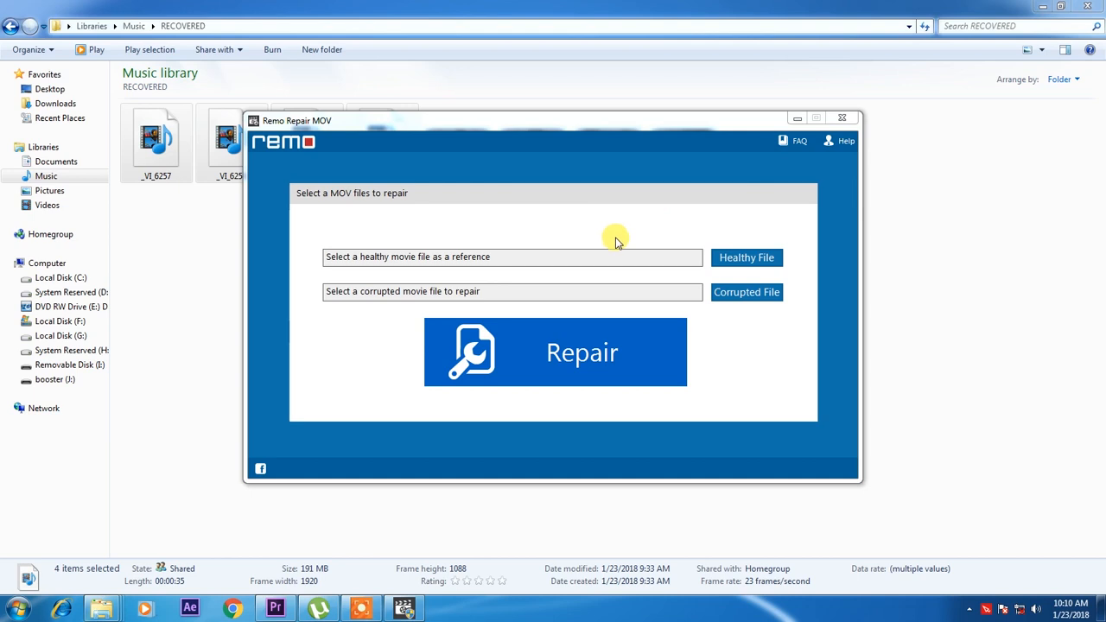